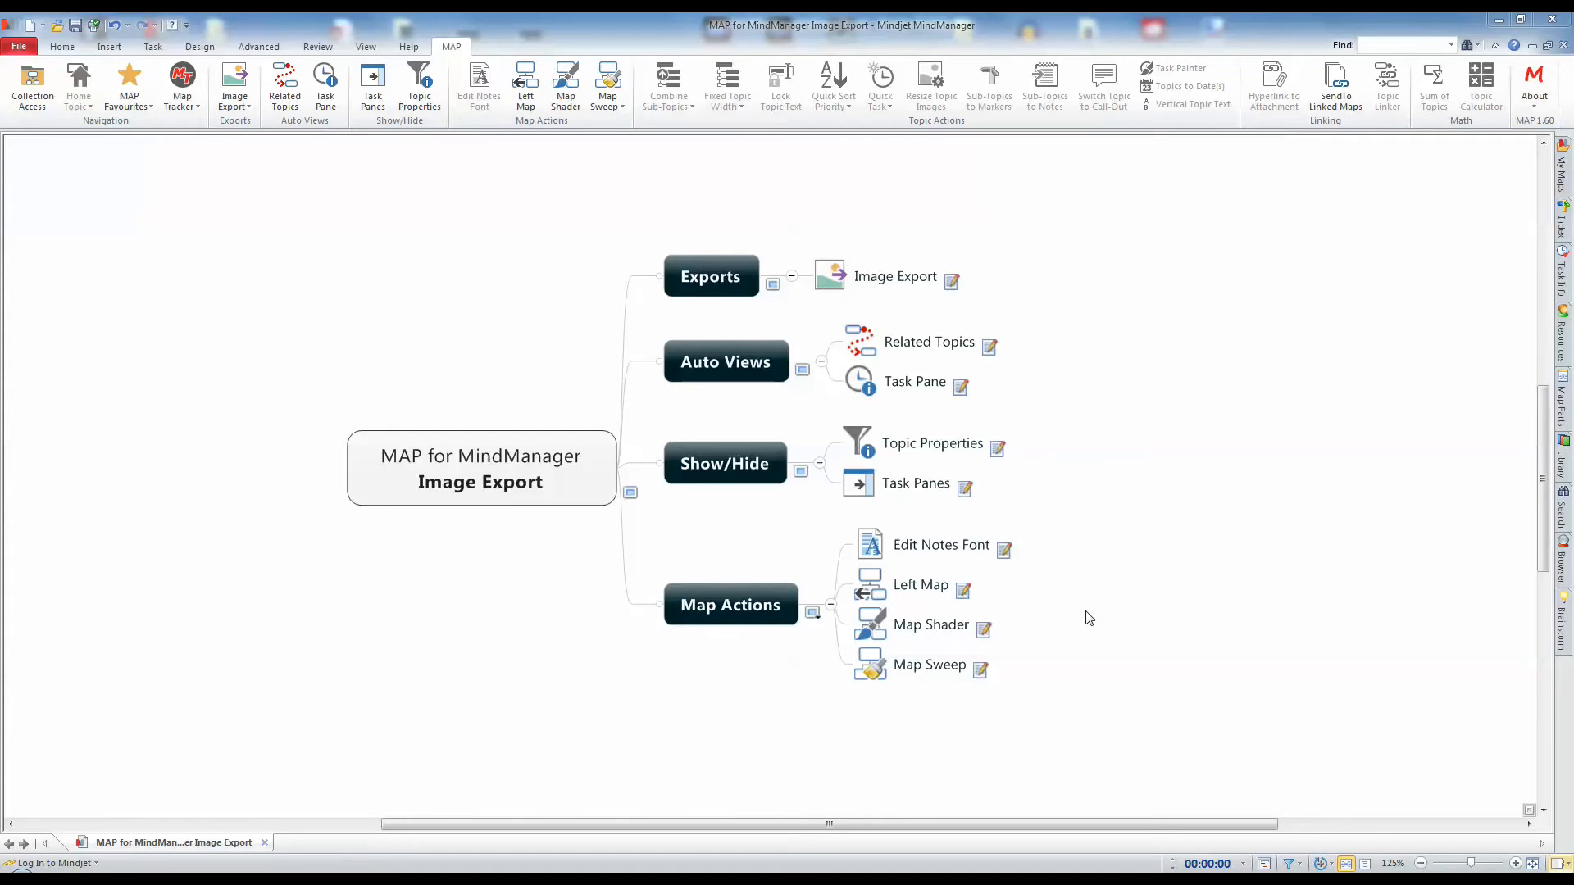
pyautogui.moveTo(1087, 603)
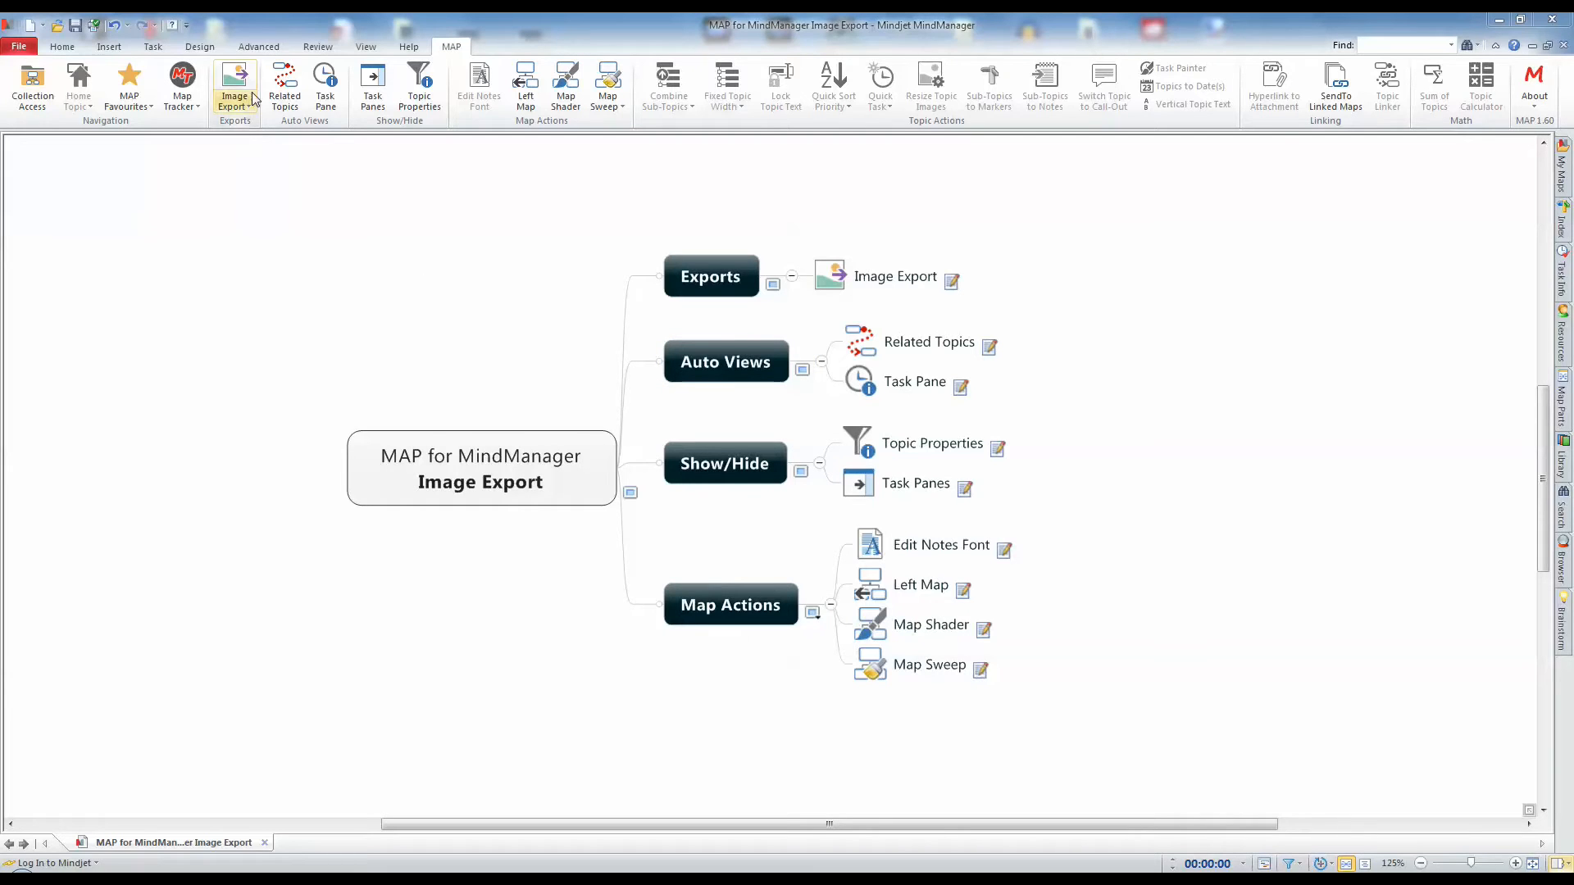
pyautogui.moveTo(234, 85)
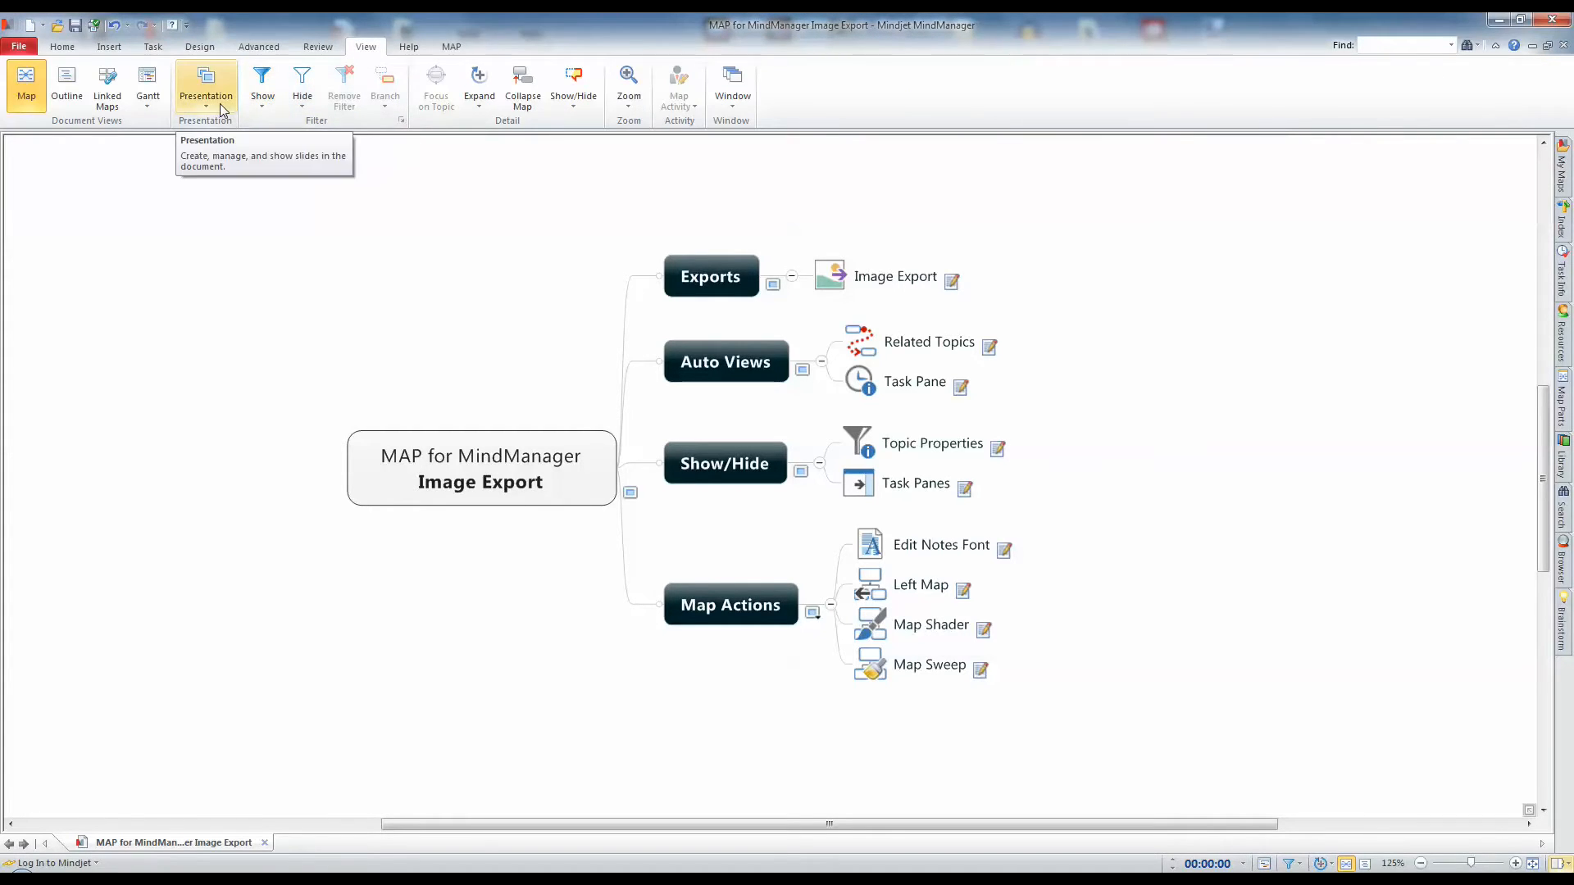
pyautogui.click(206, 91)
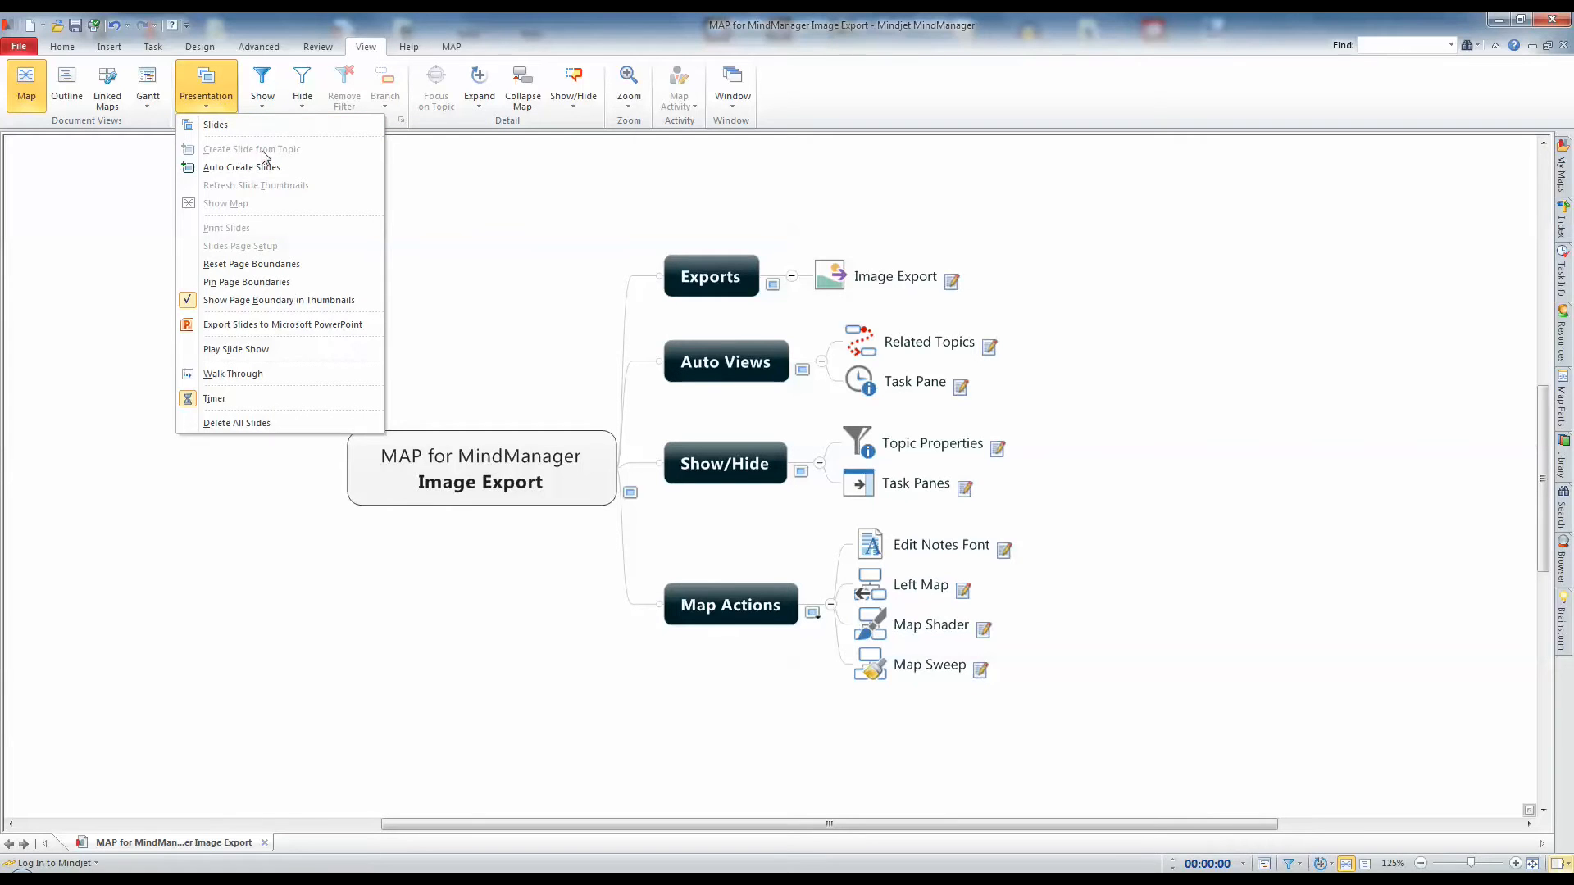
pyautogui.moveTo(242, 166)
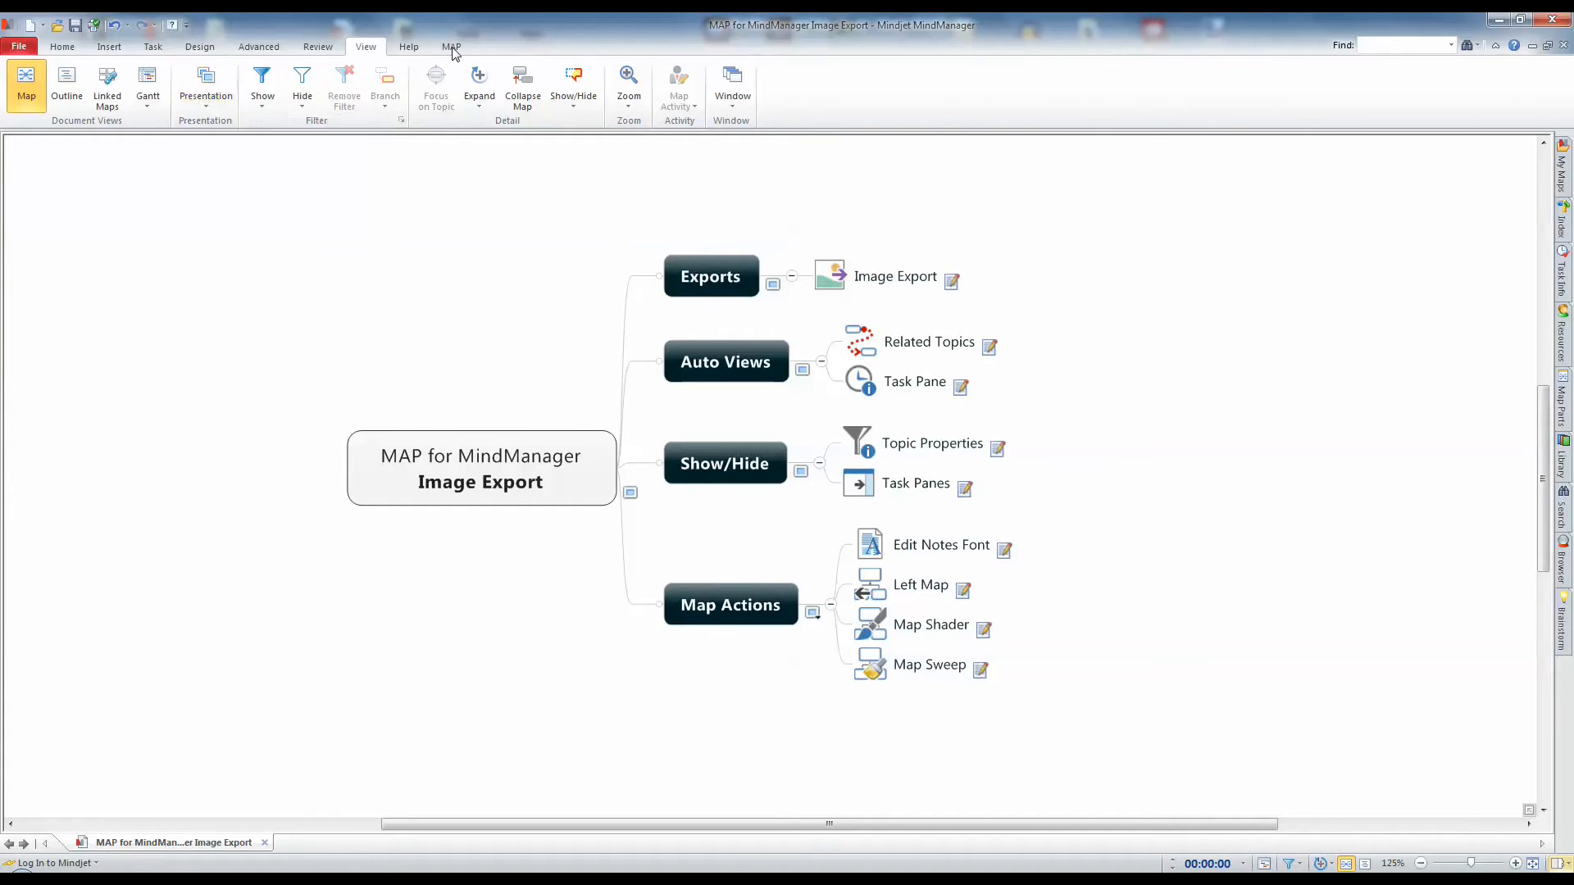
# Show the MAP tab tools, check the Exports topic's options, then select the central topic
pyautogui.click(451, 46)
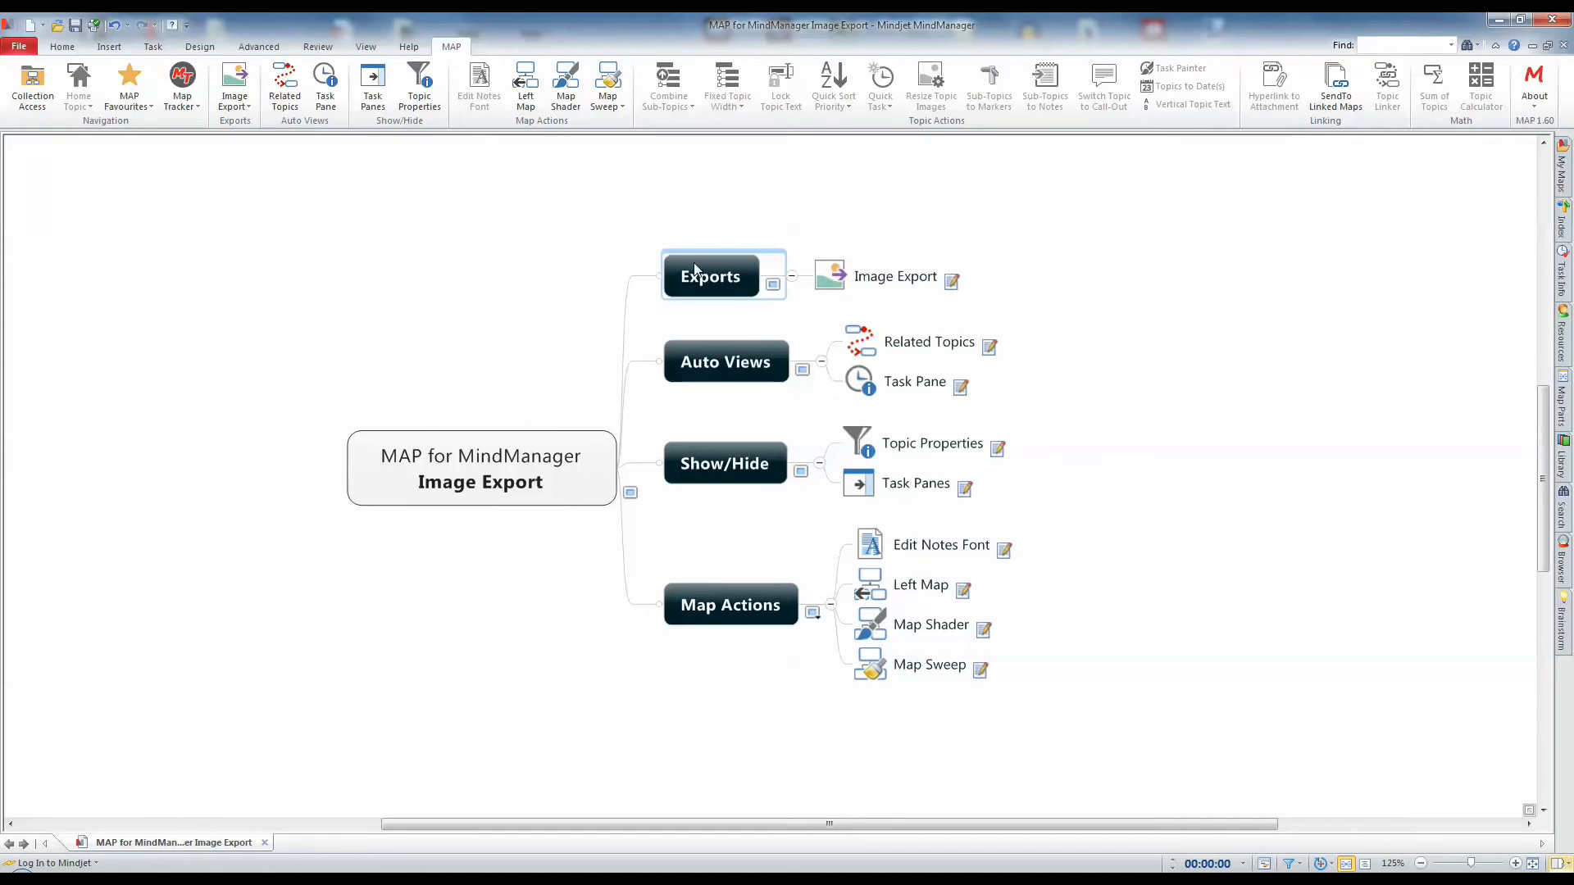
pyautogui.rightClick(711, 276)
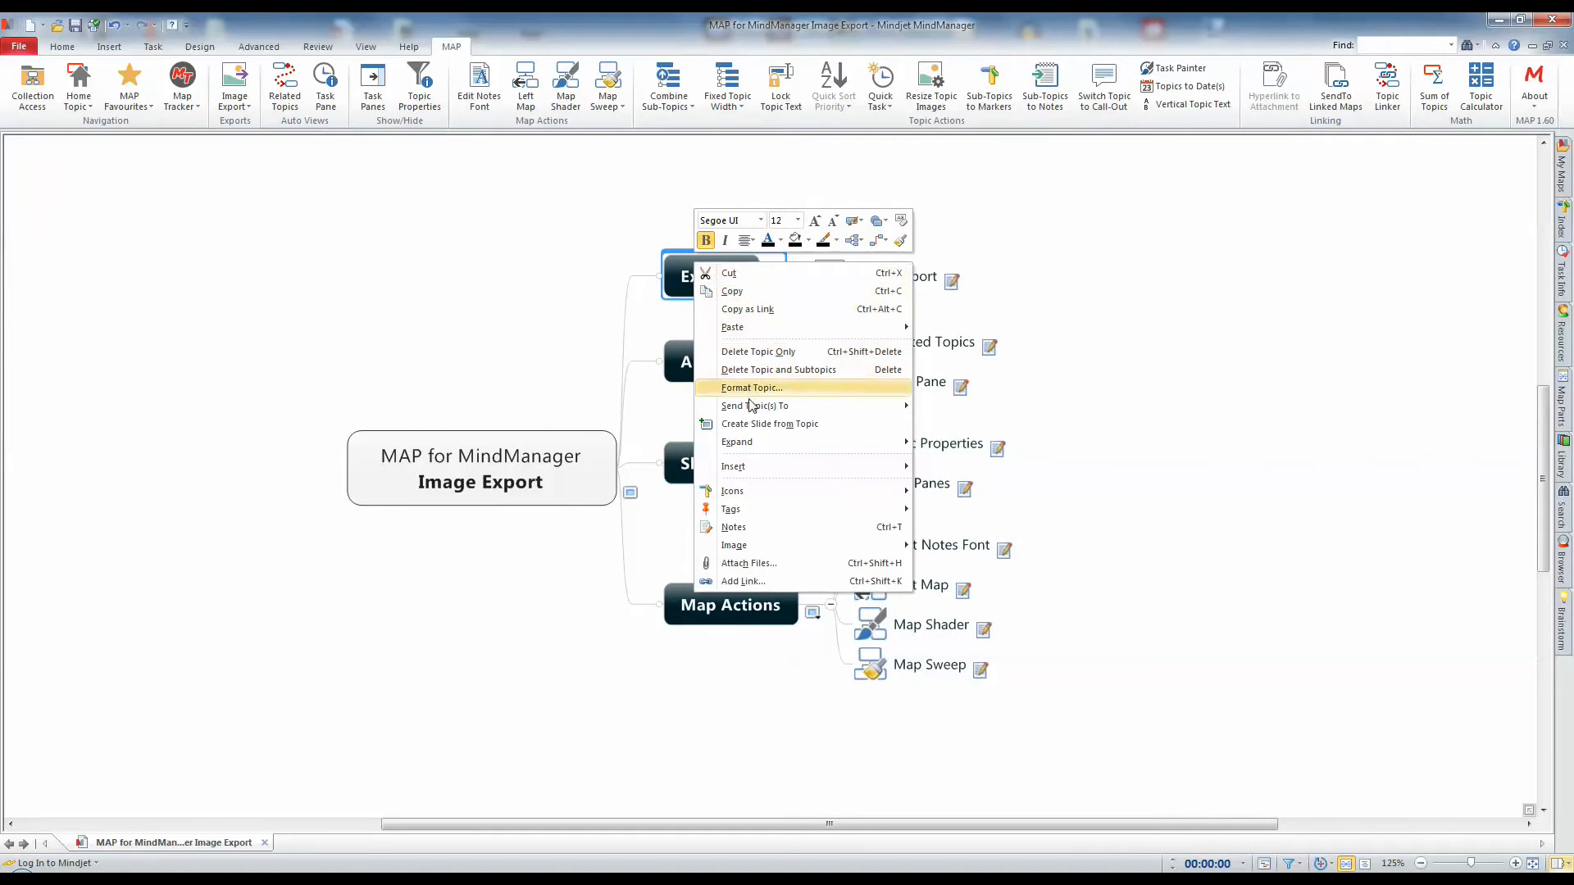
pyautogui.moveTo(830, 424)
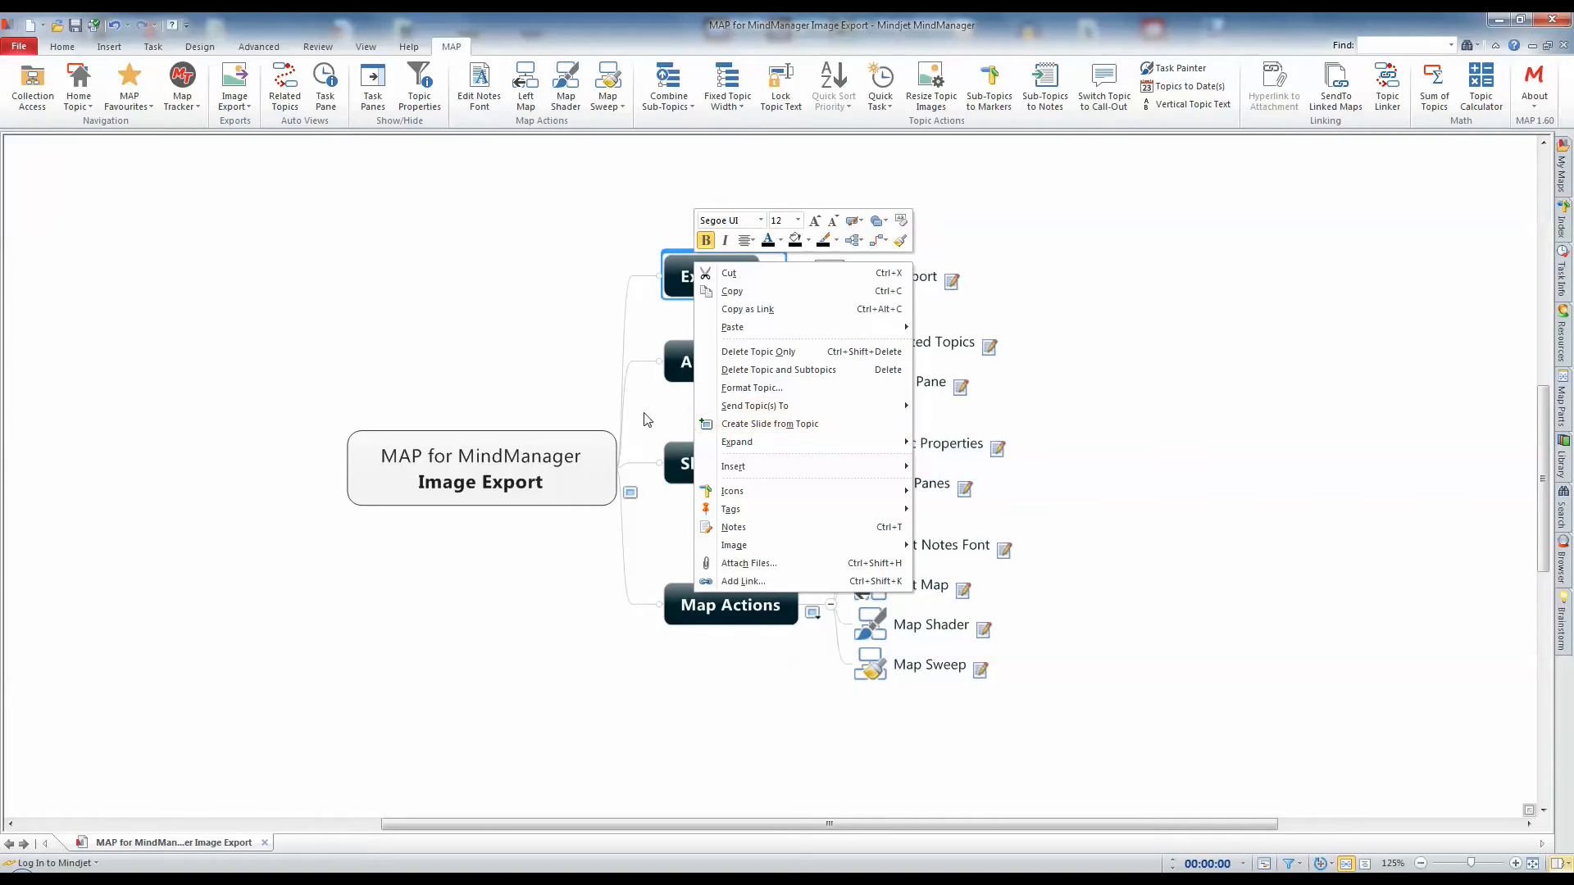
pyautogui.click(576, 411)
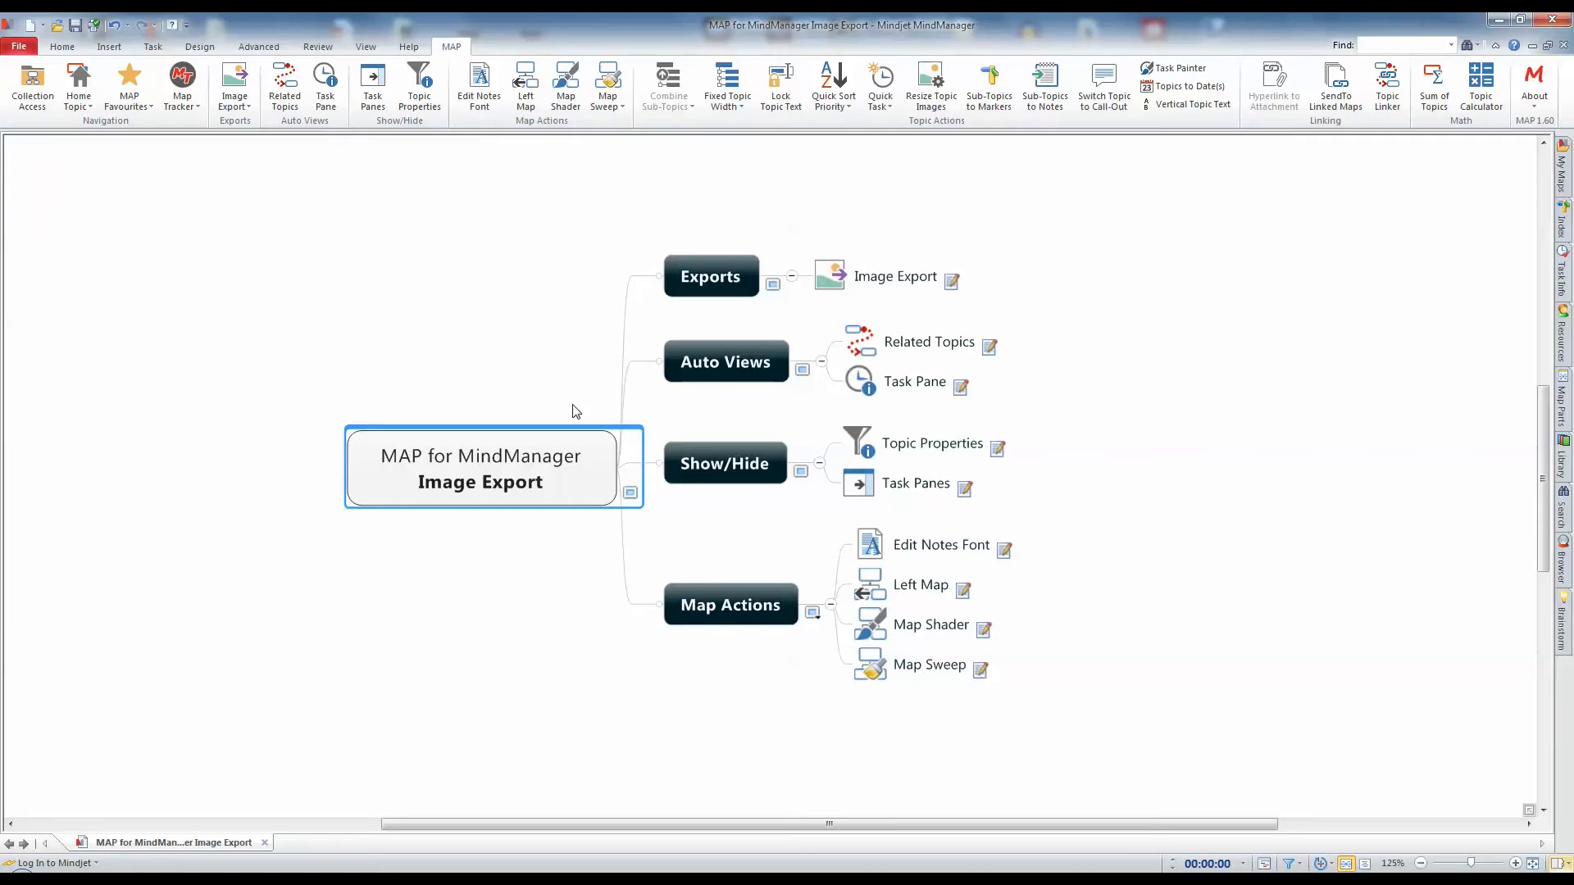
pyautogui.moveTo(262, 179)
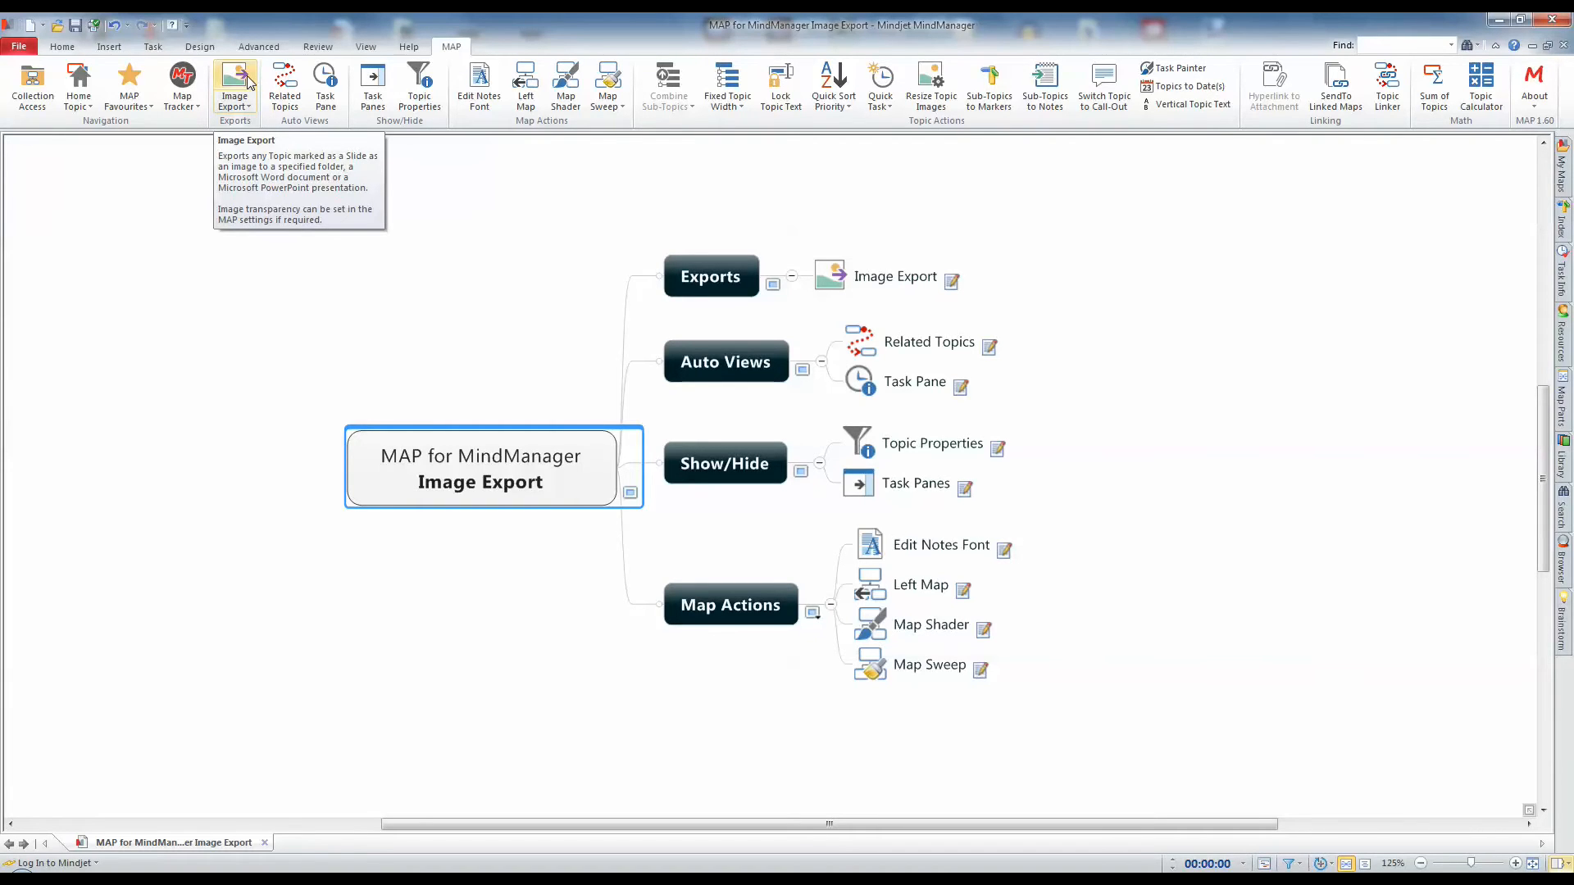
# Export the six slide topics as images to the Image Export folder and view them
pyautogui.click(234, 82)
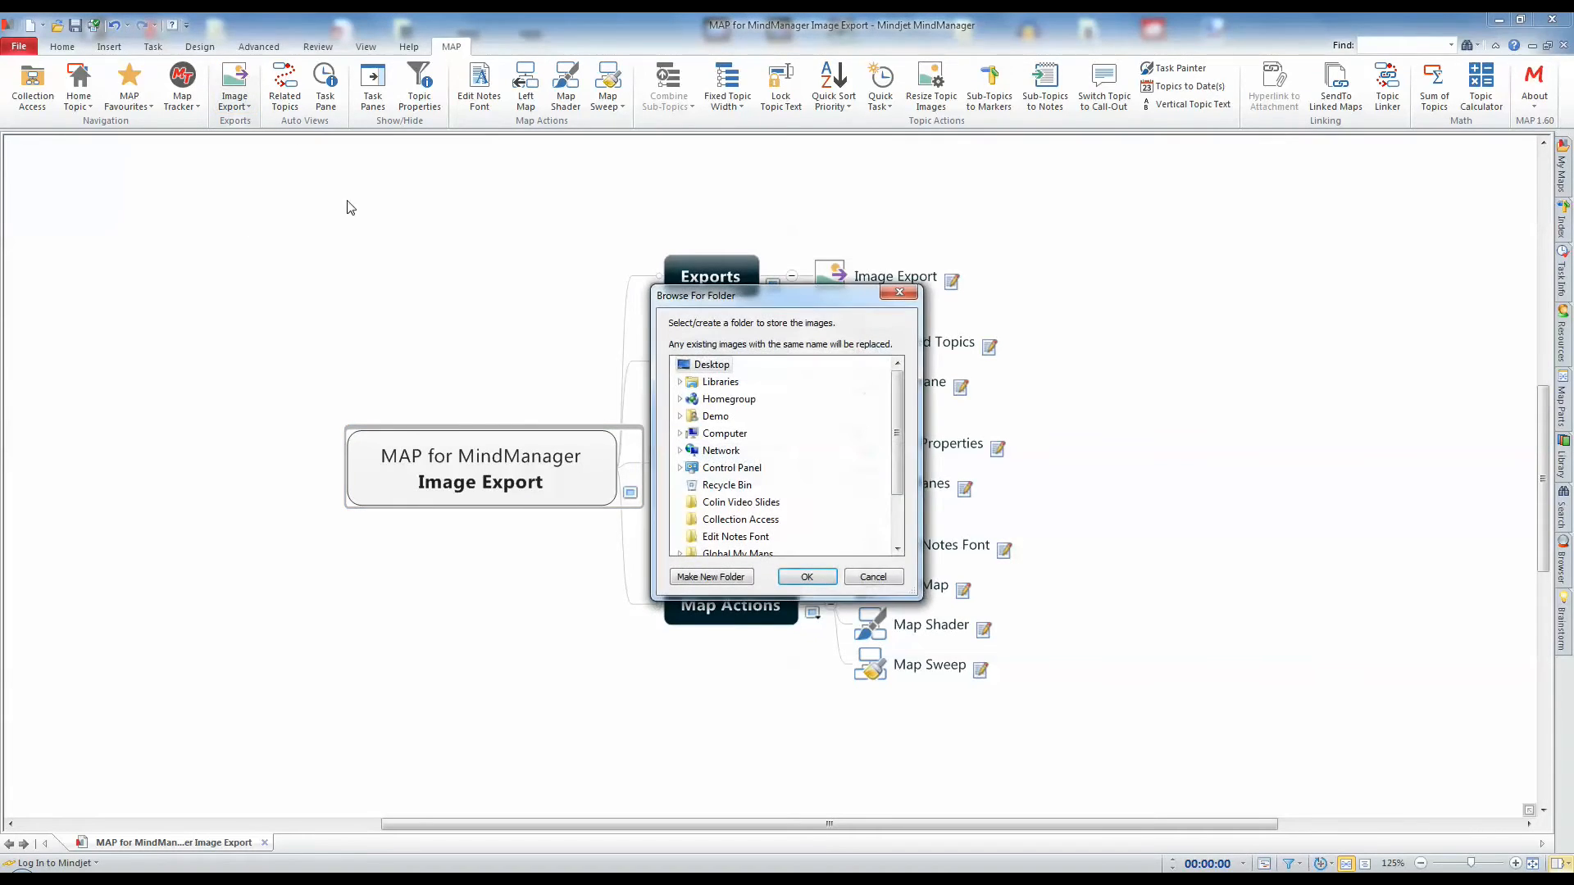
pyautogui.click(680, 381)
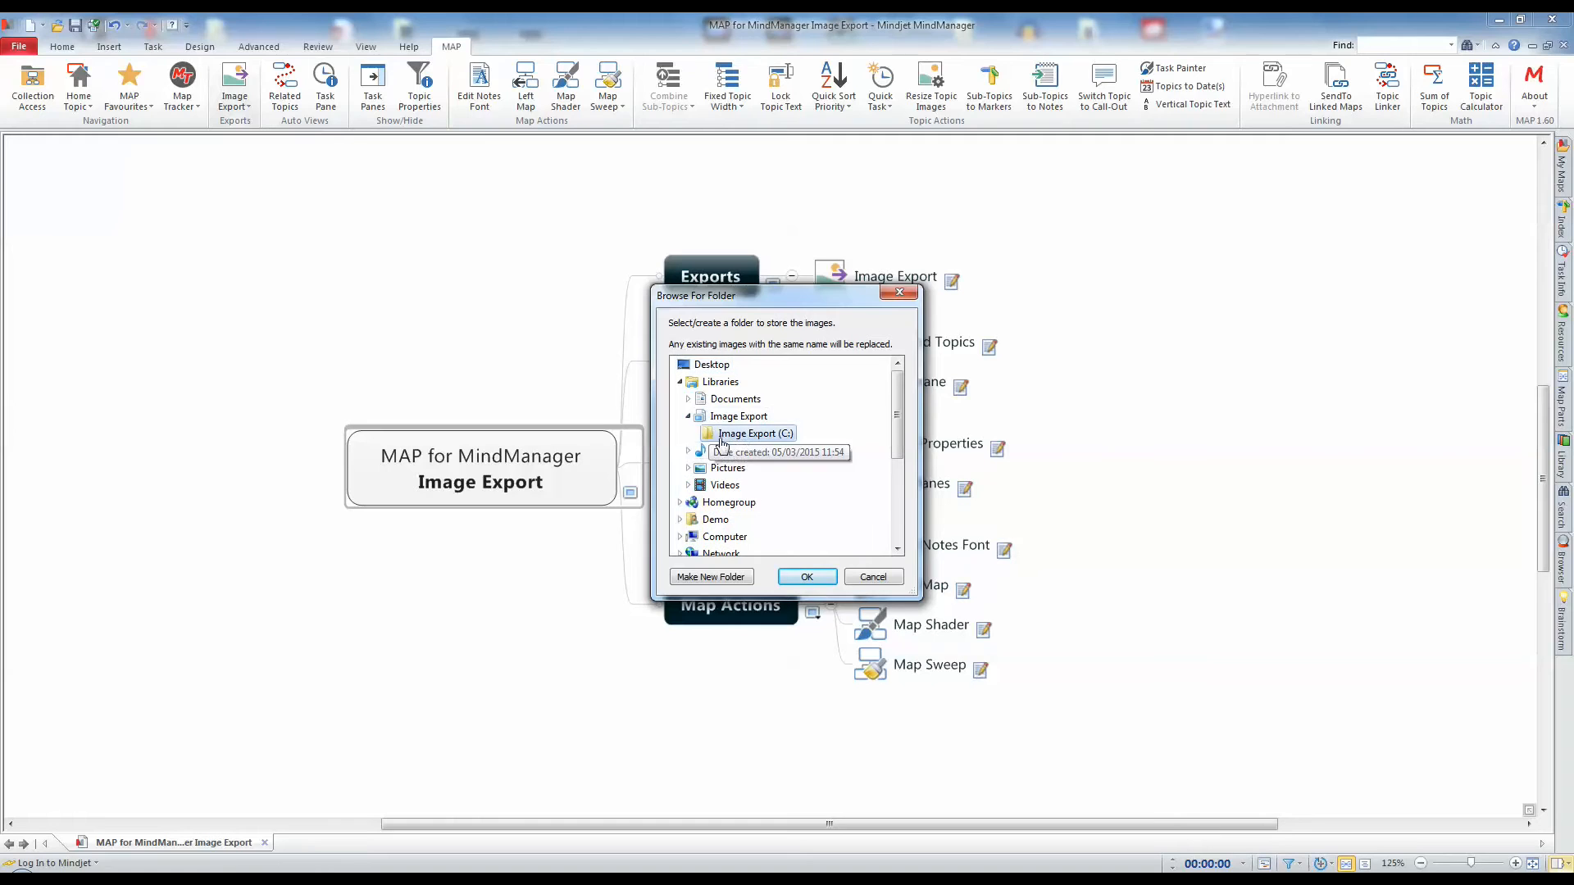
pyautogui.click(806, 576)
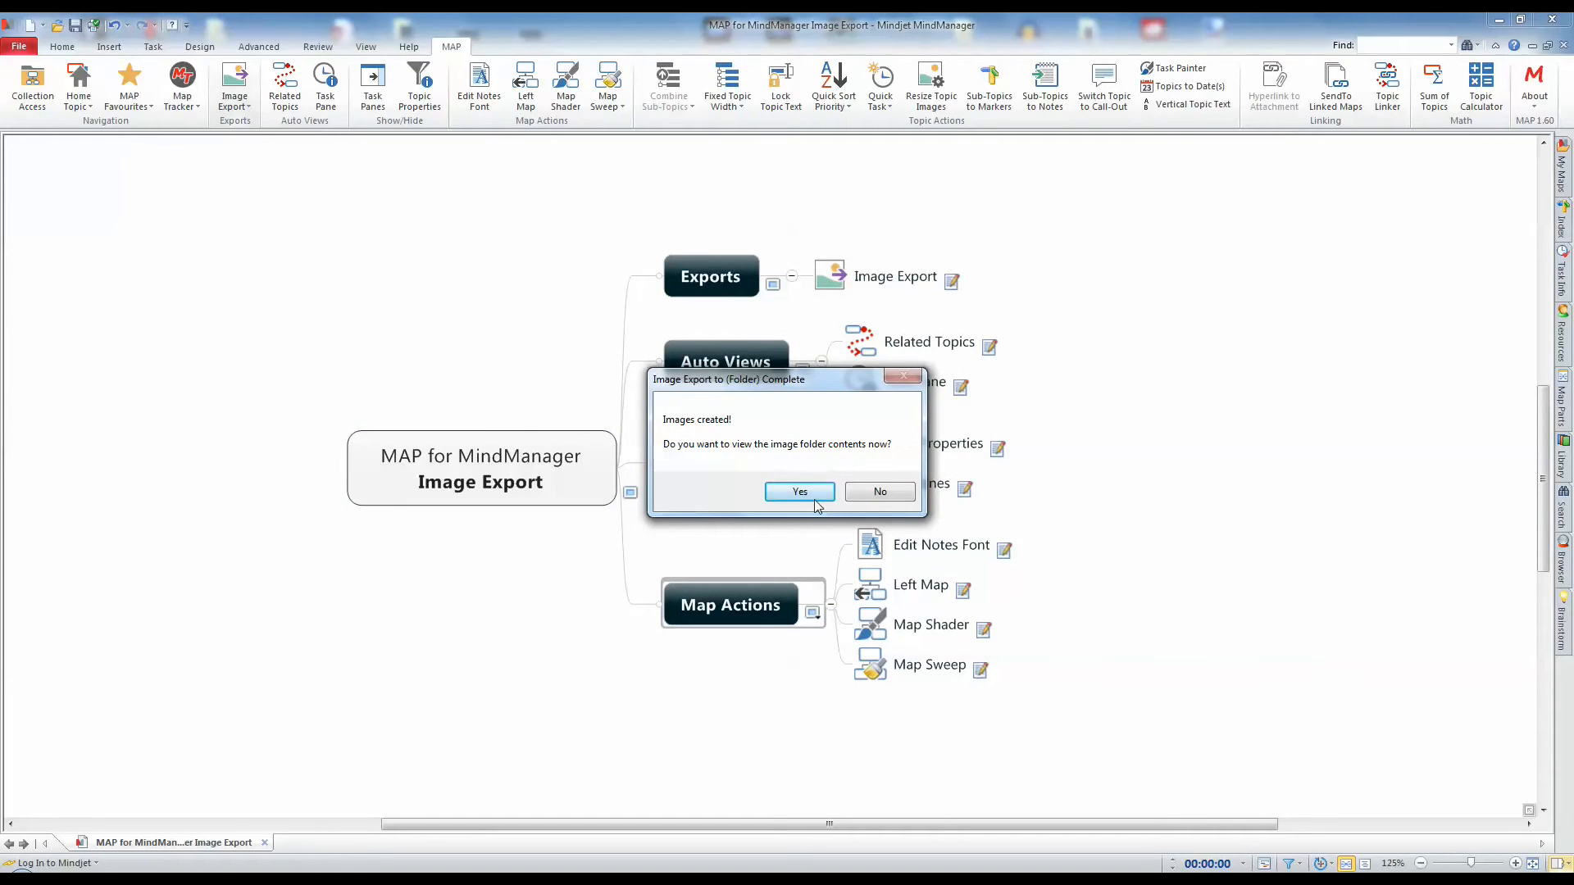
pyautogui.click(800, 491)
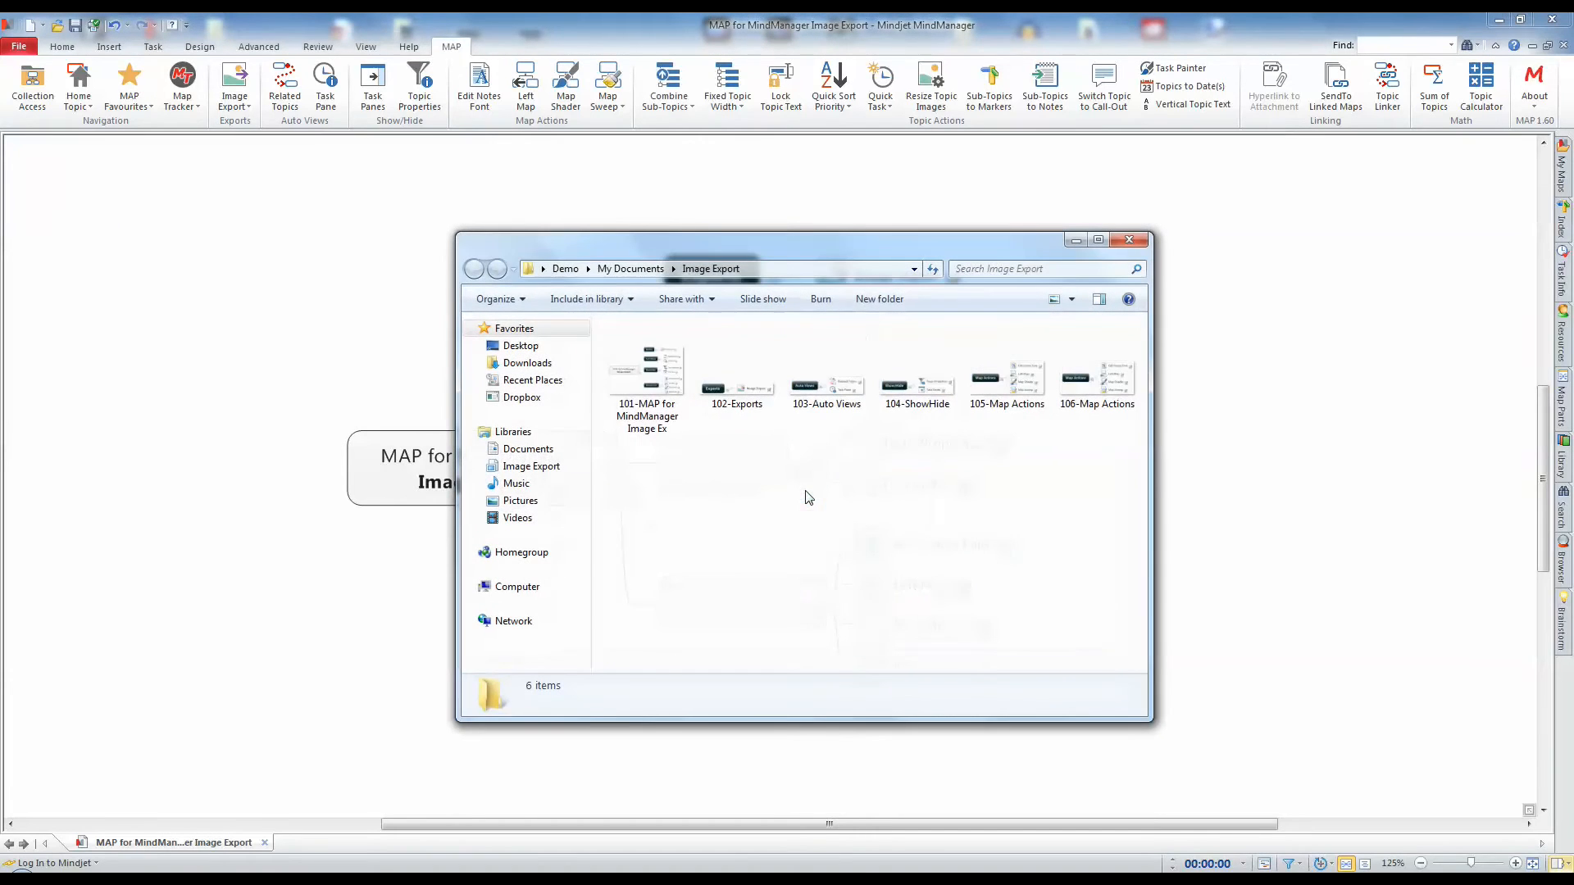
pyautogui.moveTo(1208, 322)
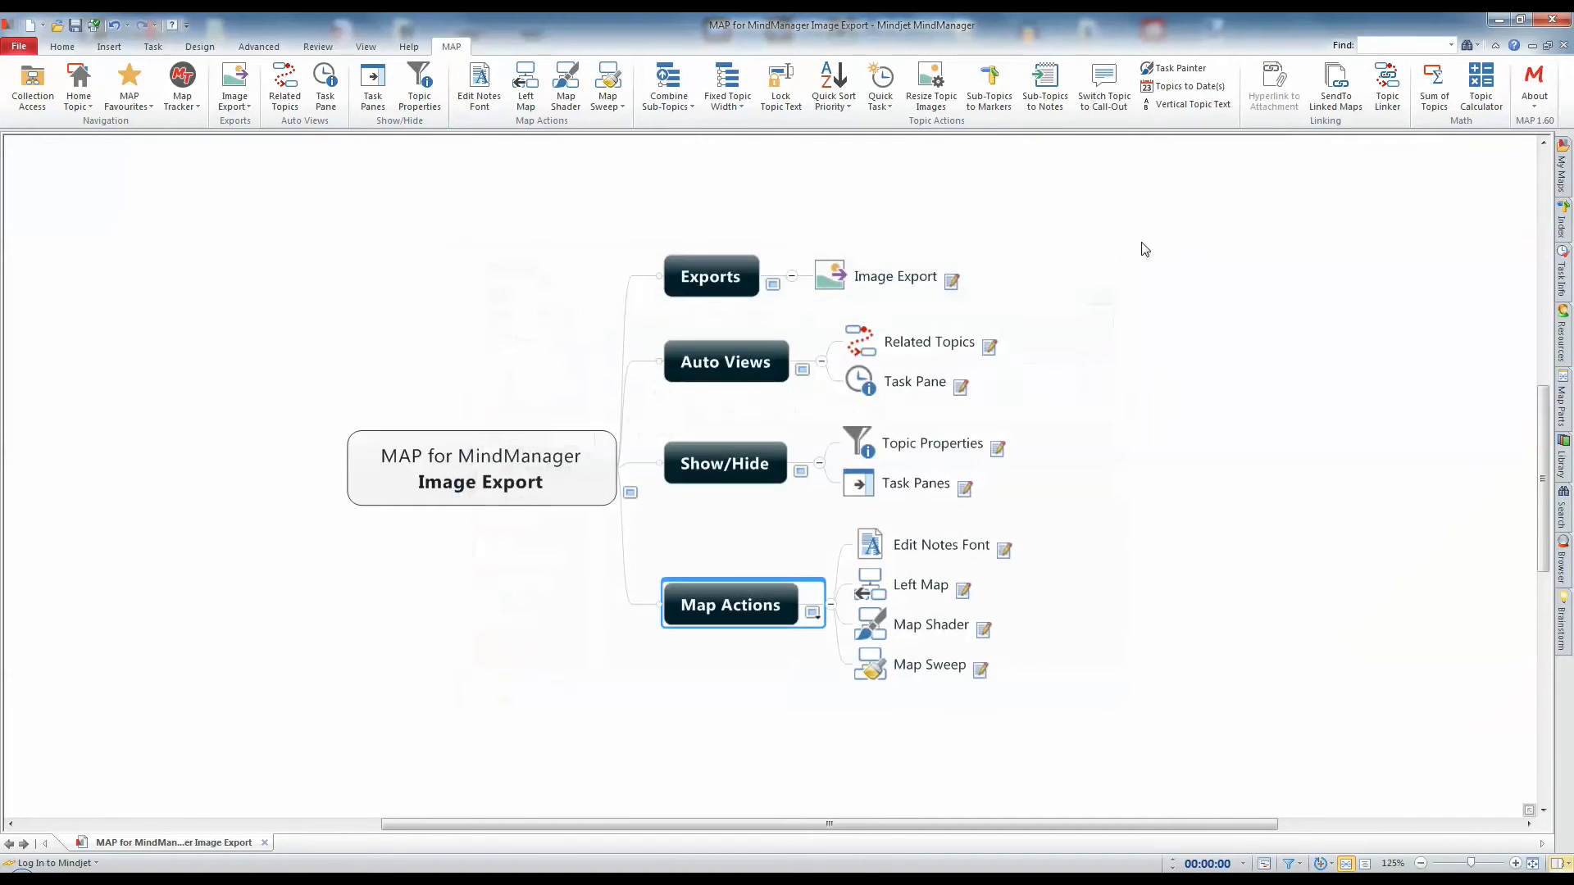
pyautogui.moveTo(689, 247)
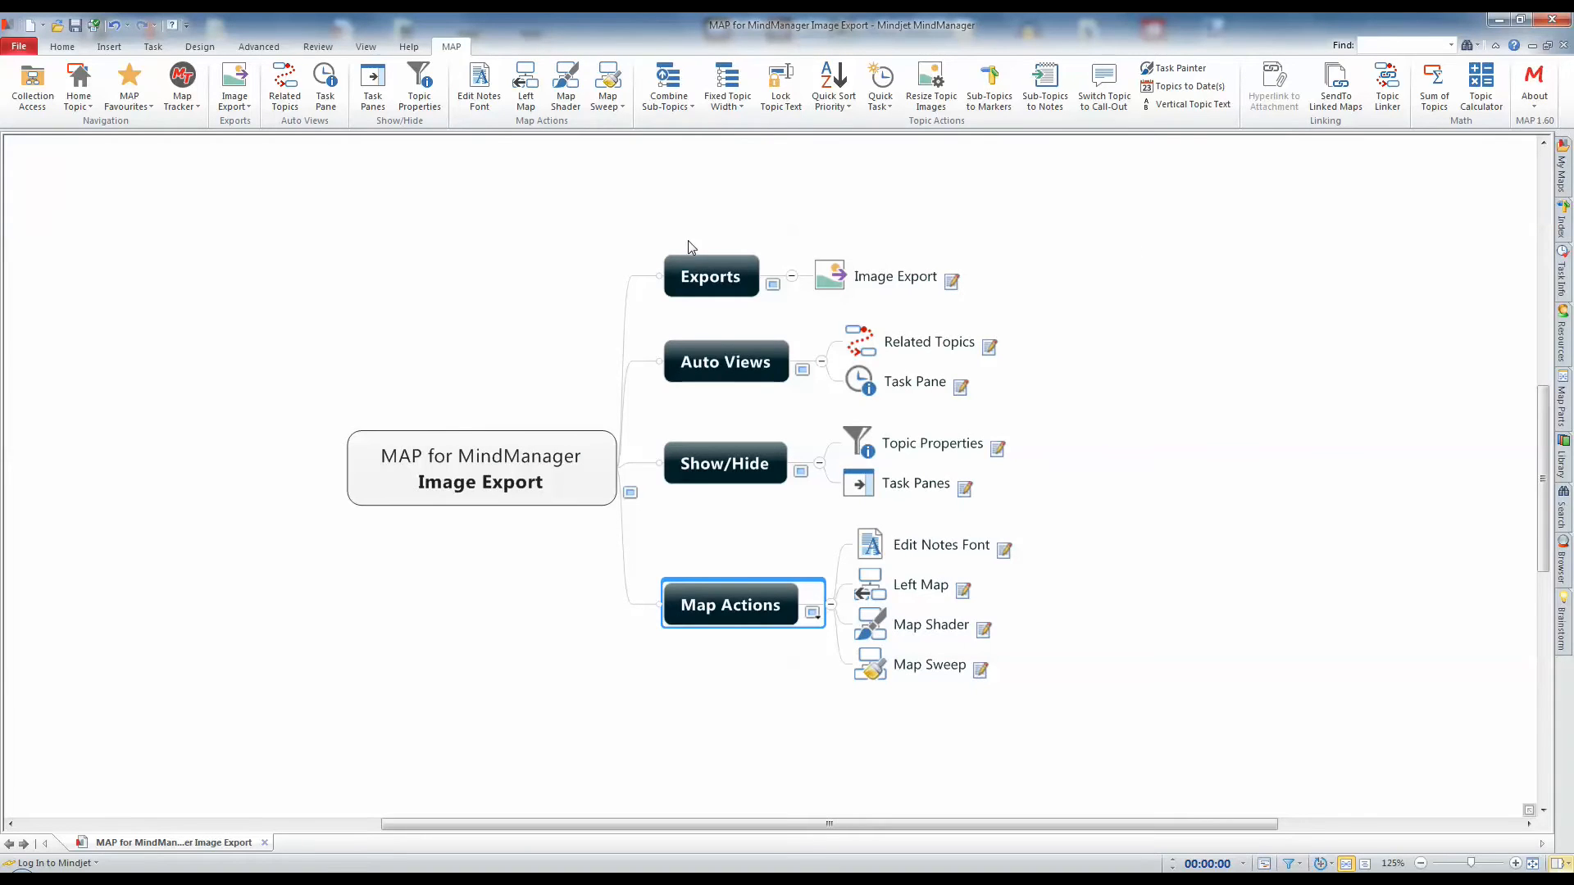
pyautogui.moveTo(234, 84)
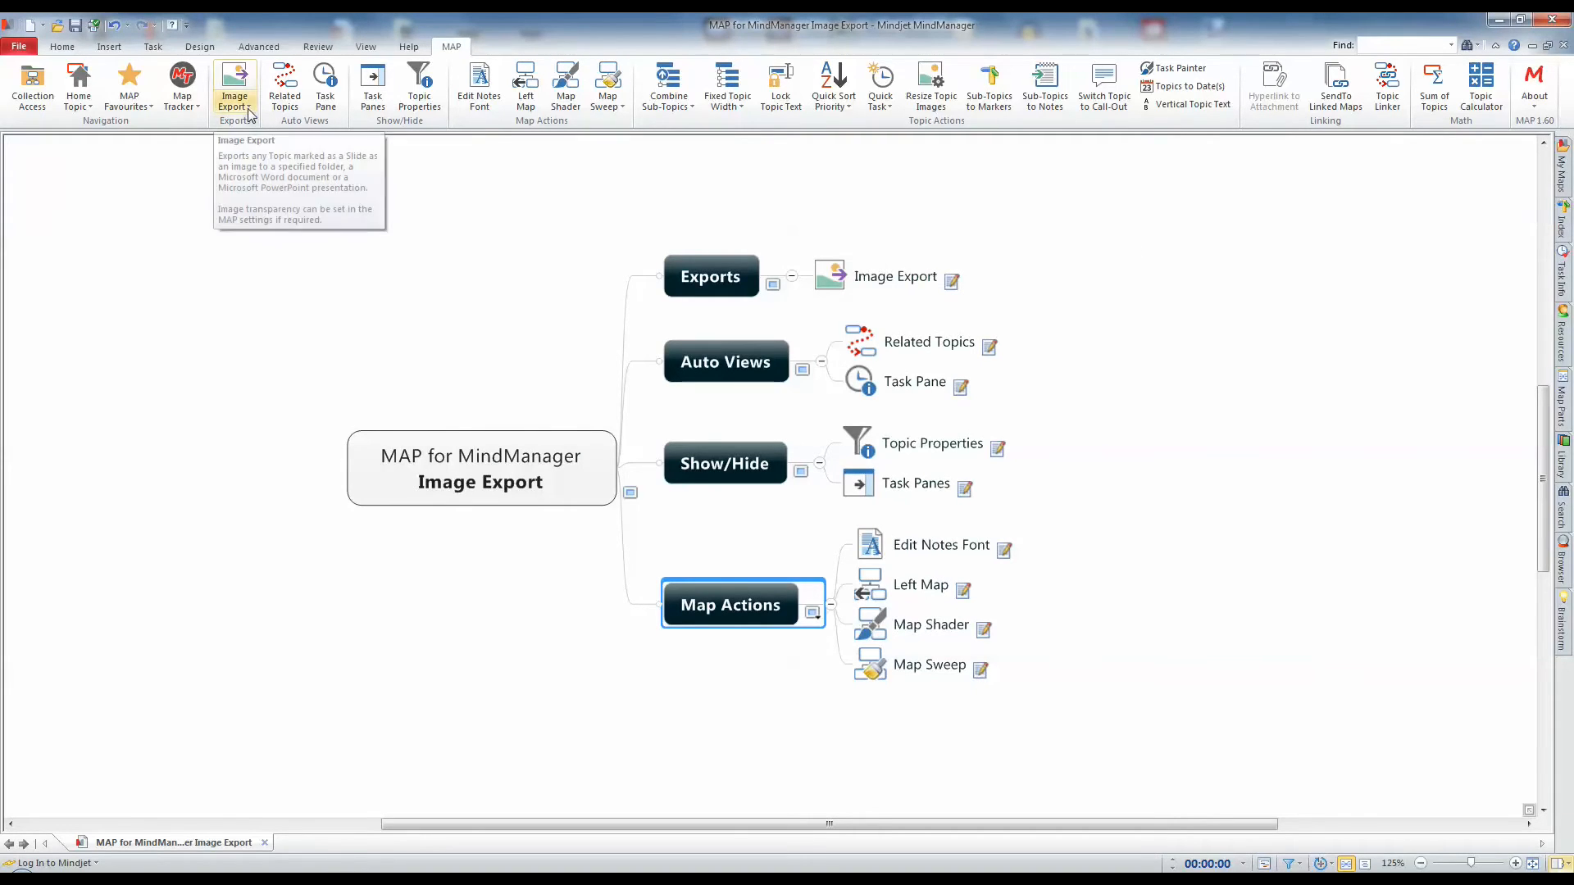
# Export the slide images into a Word document using the default Word template
pyautogui.click(233, 85)
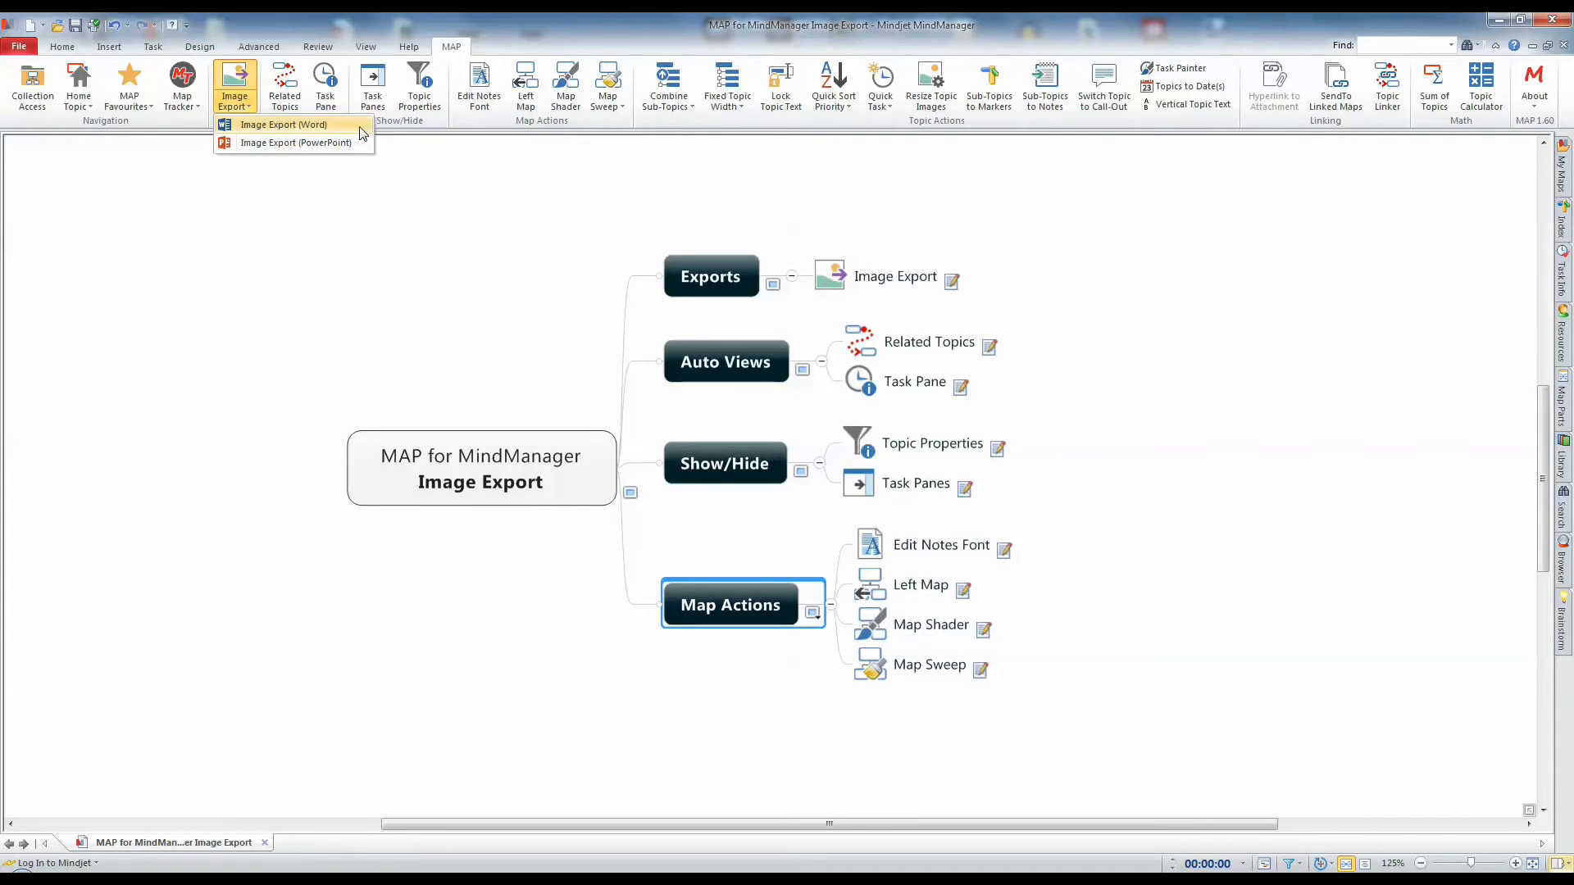
pyautogui.click(285, 124)
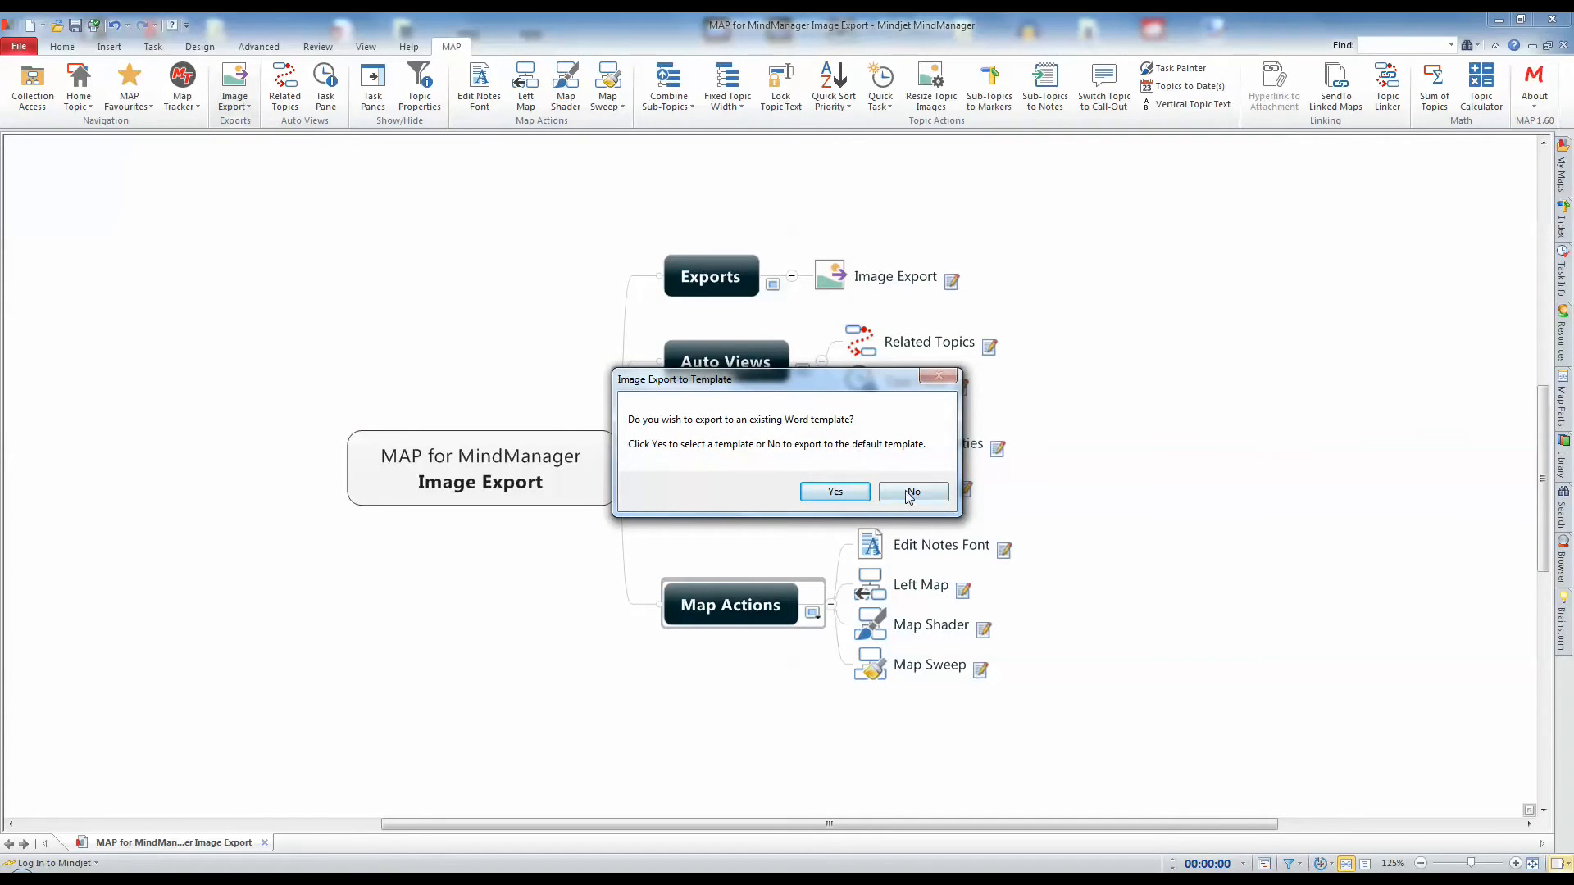
pyautogui.click(912, 491)
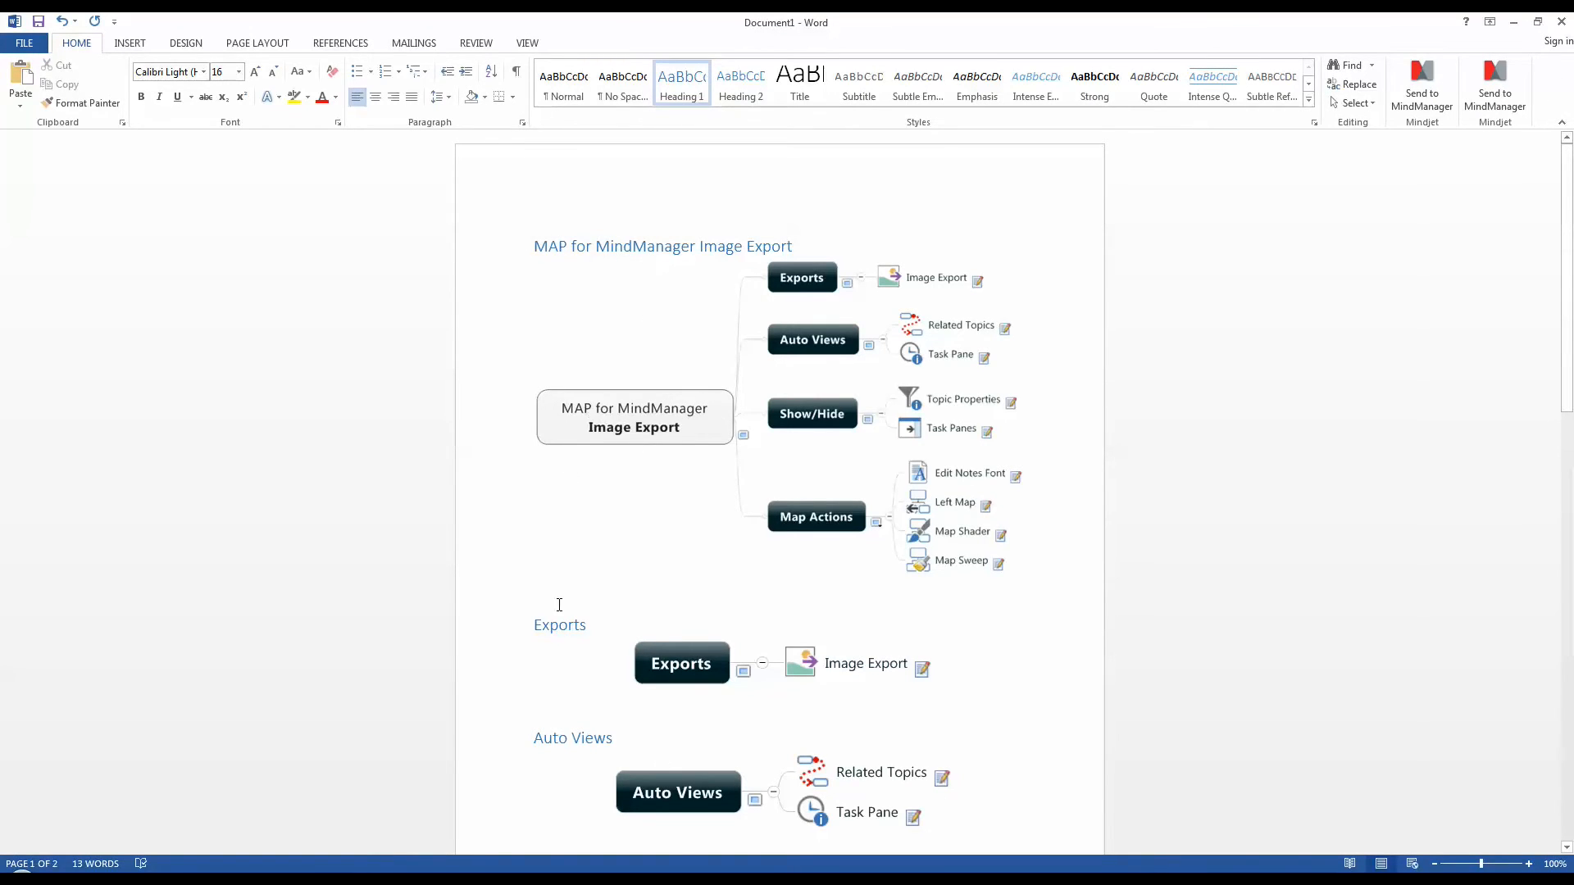
# Select the Auto Views heading, then close the Word document and discard it
pyautogui.doubleClick(560, 624)
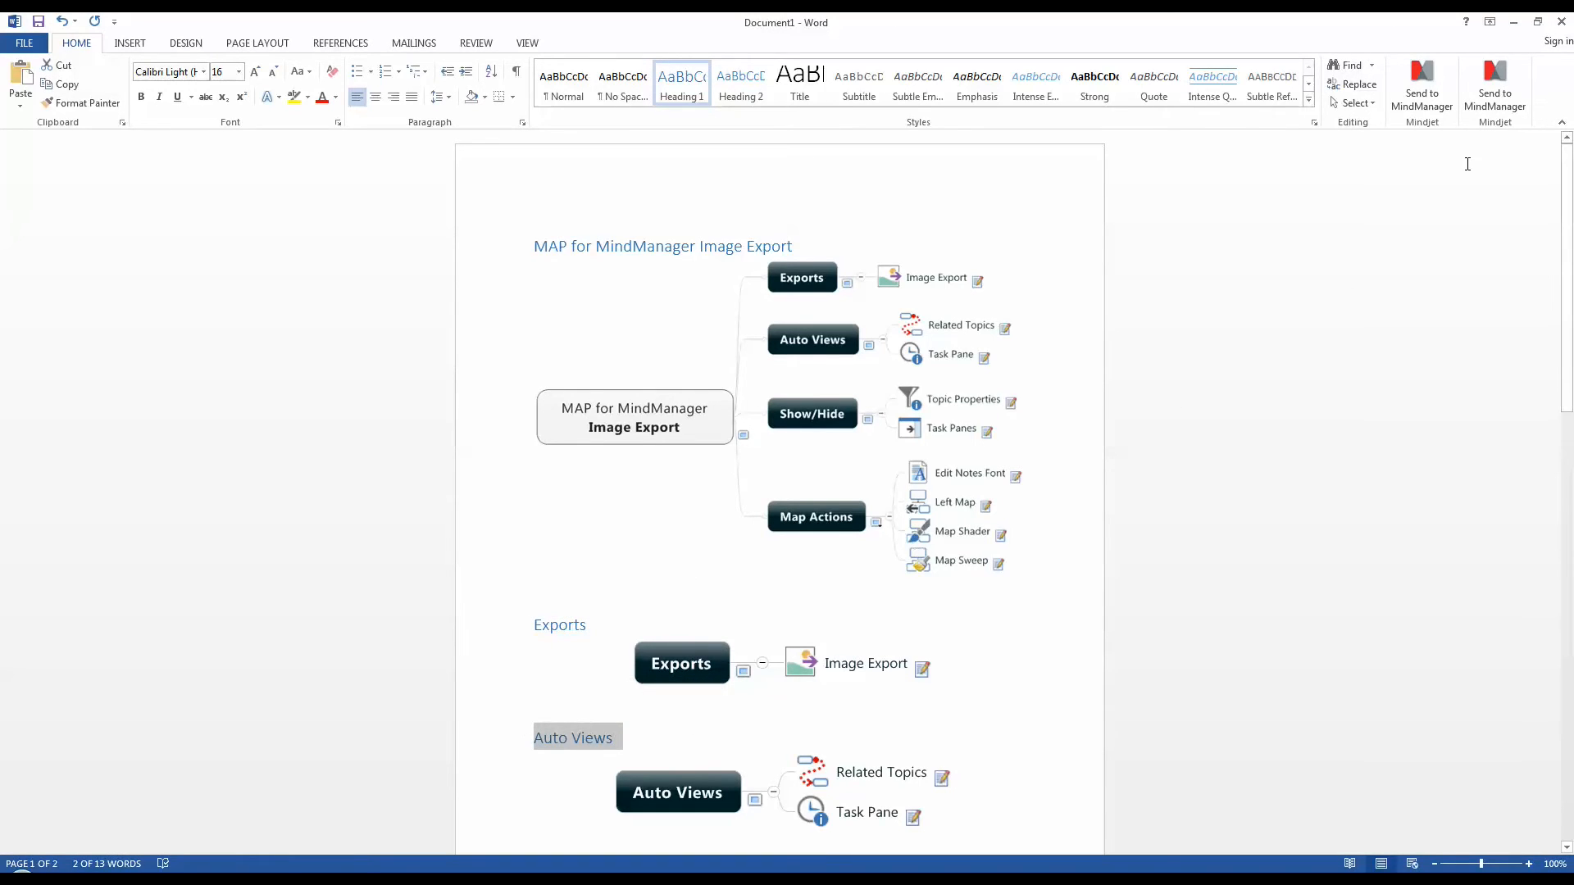
pyautogui.click(1562, 20)
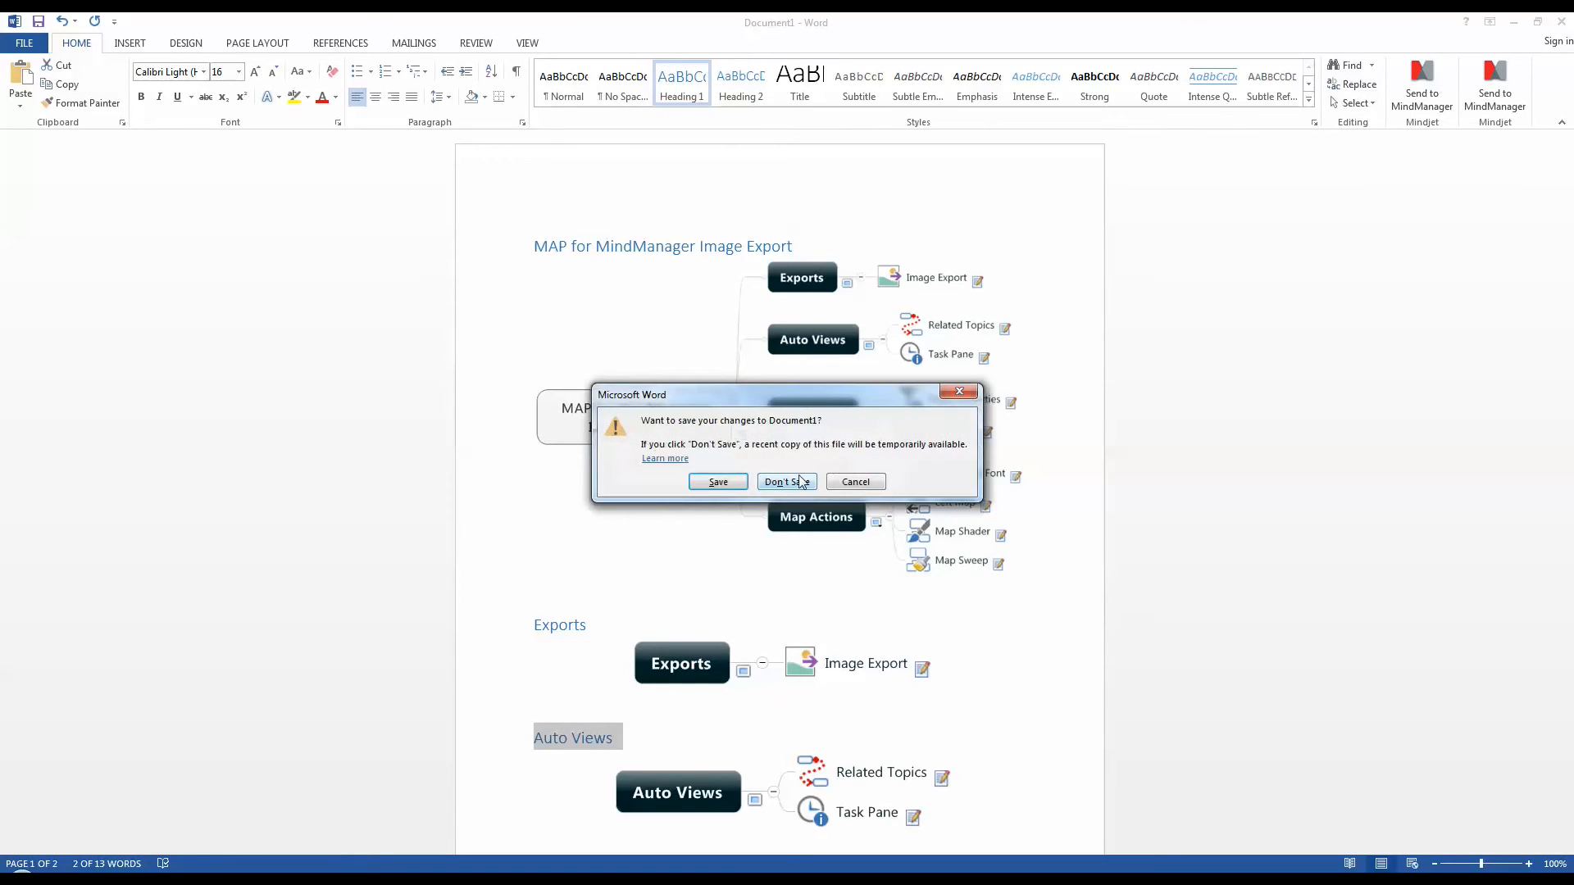
pyautogui.click(786, 482)
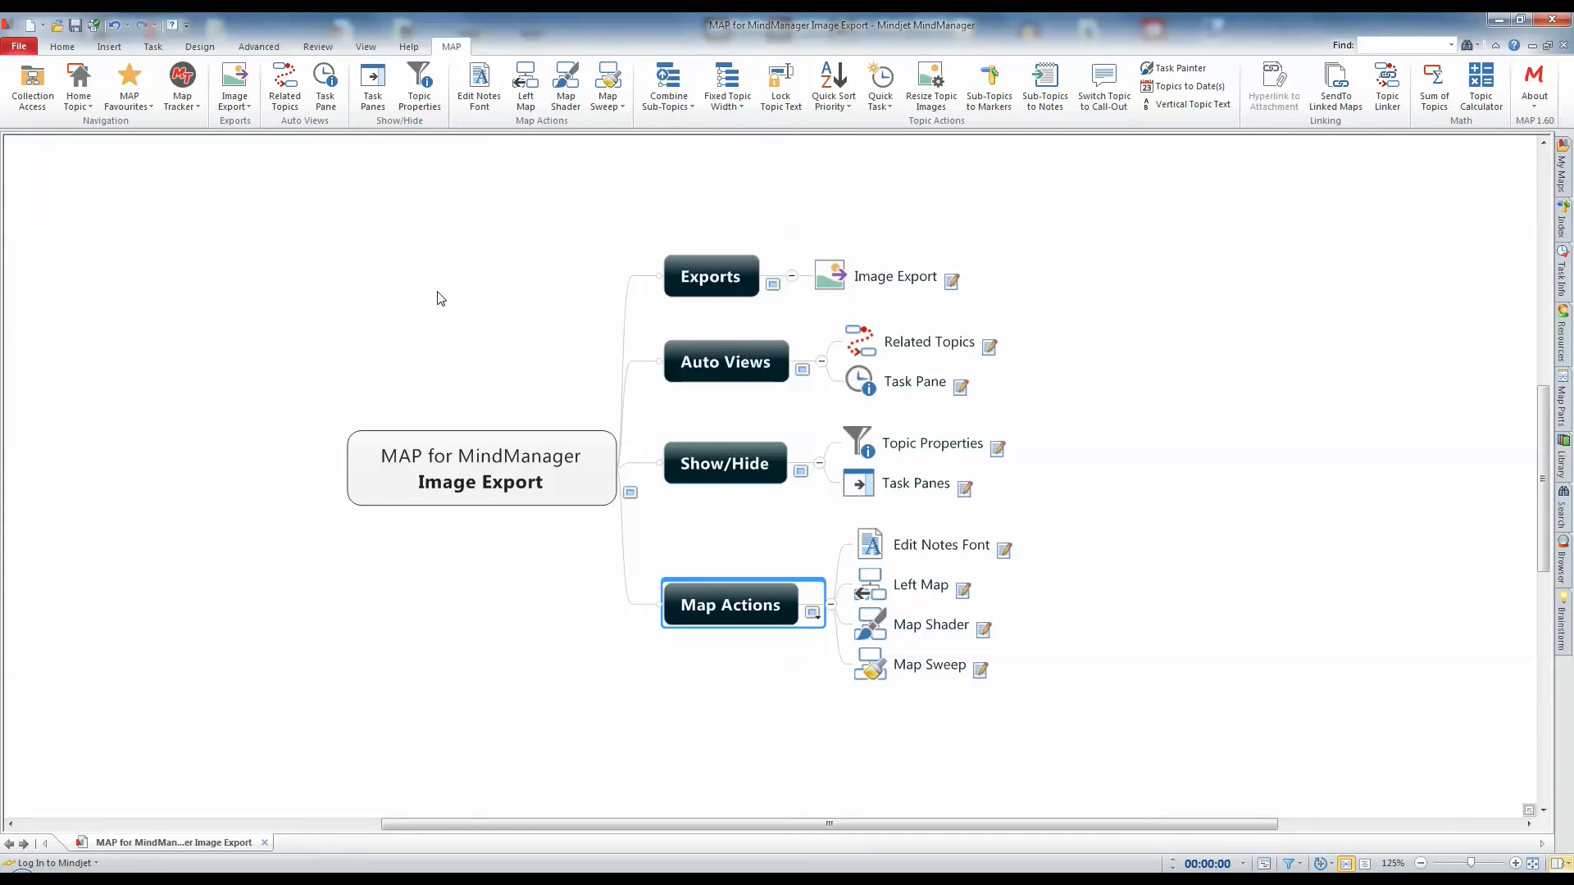
pyautogui.moveTo(234, 82)
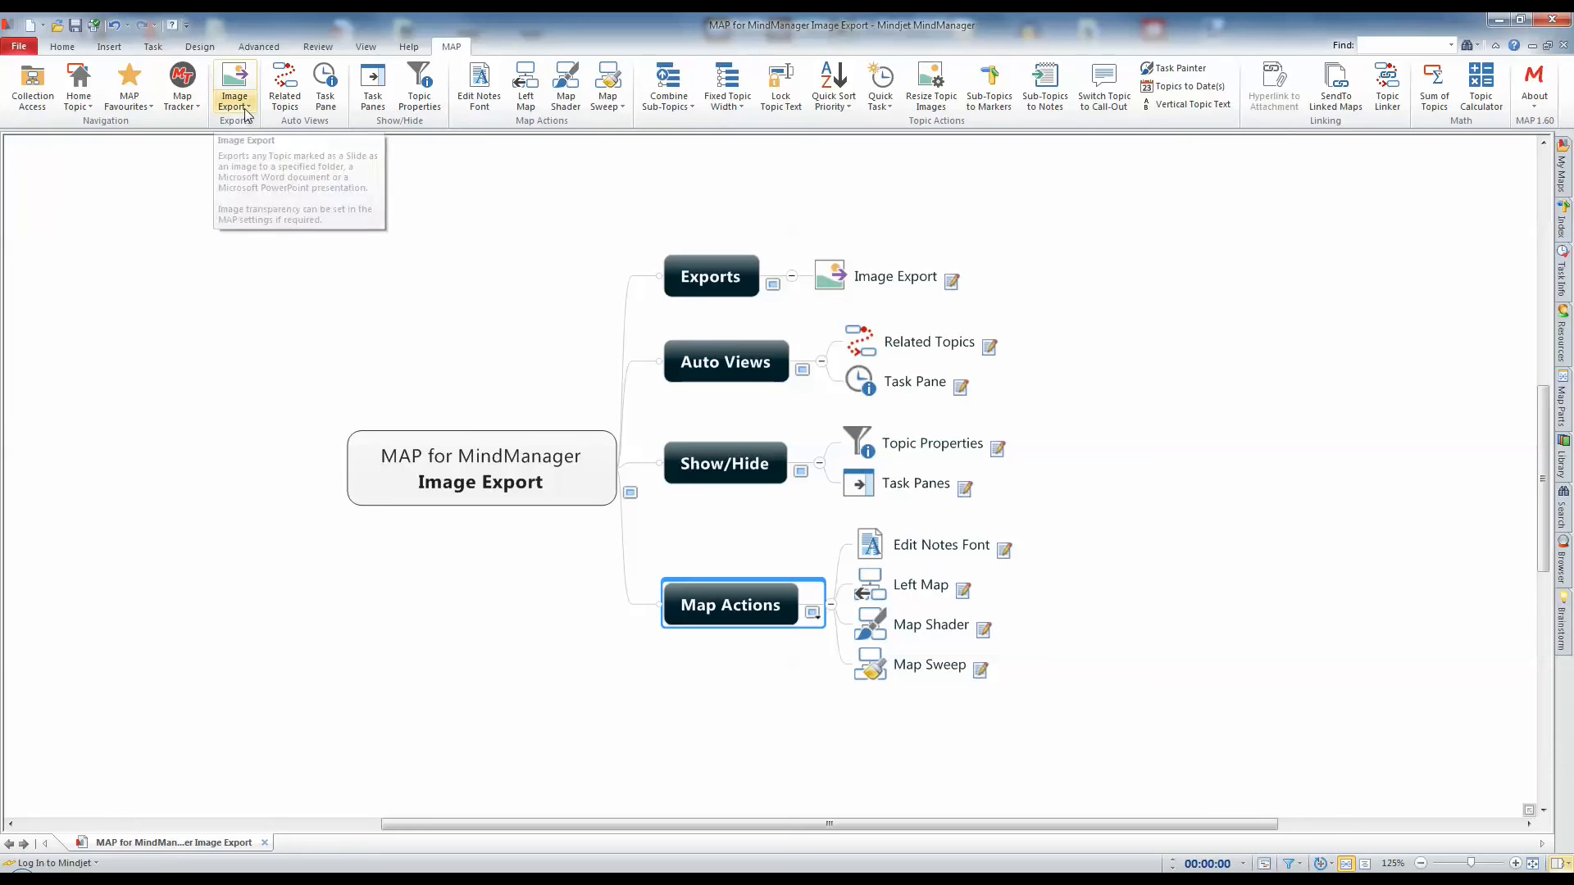
# Run MAP Image Export with PowerPoint as the destination
pyautogui.click(234, 85)
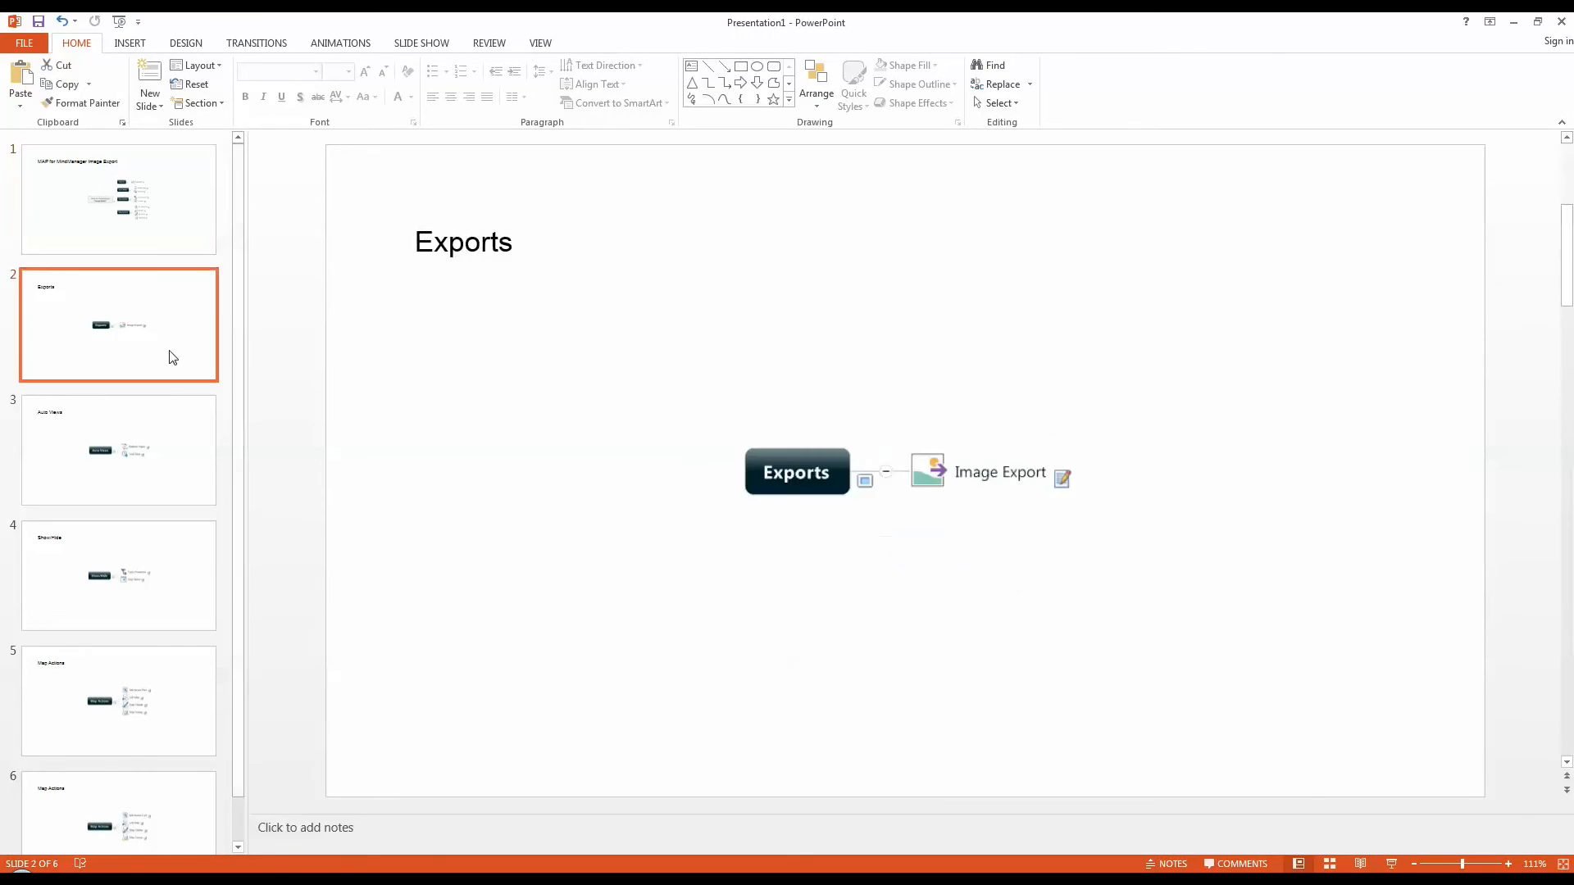
# Review the exported slides in PowerPoint's thumbnail pane
pyautogui.click(117, 450)
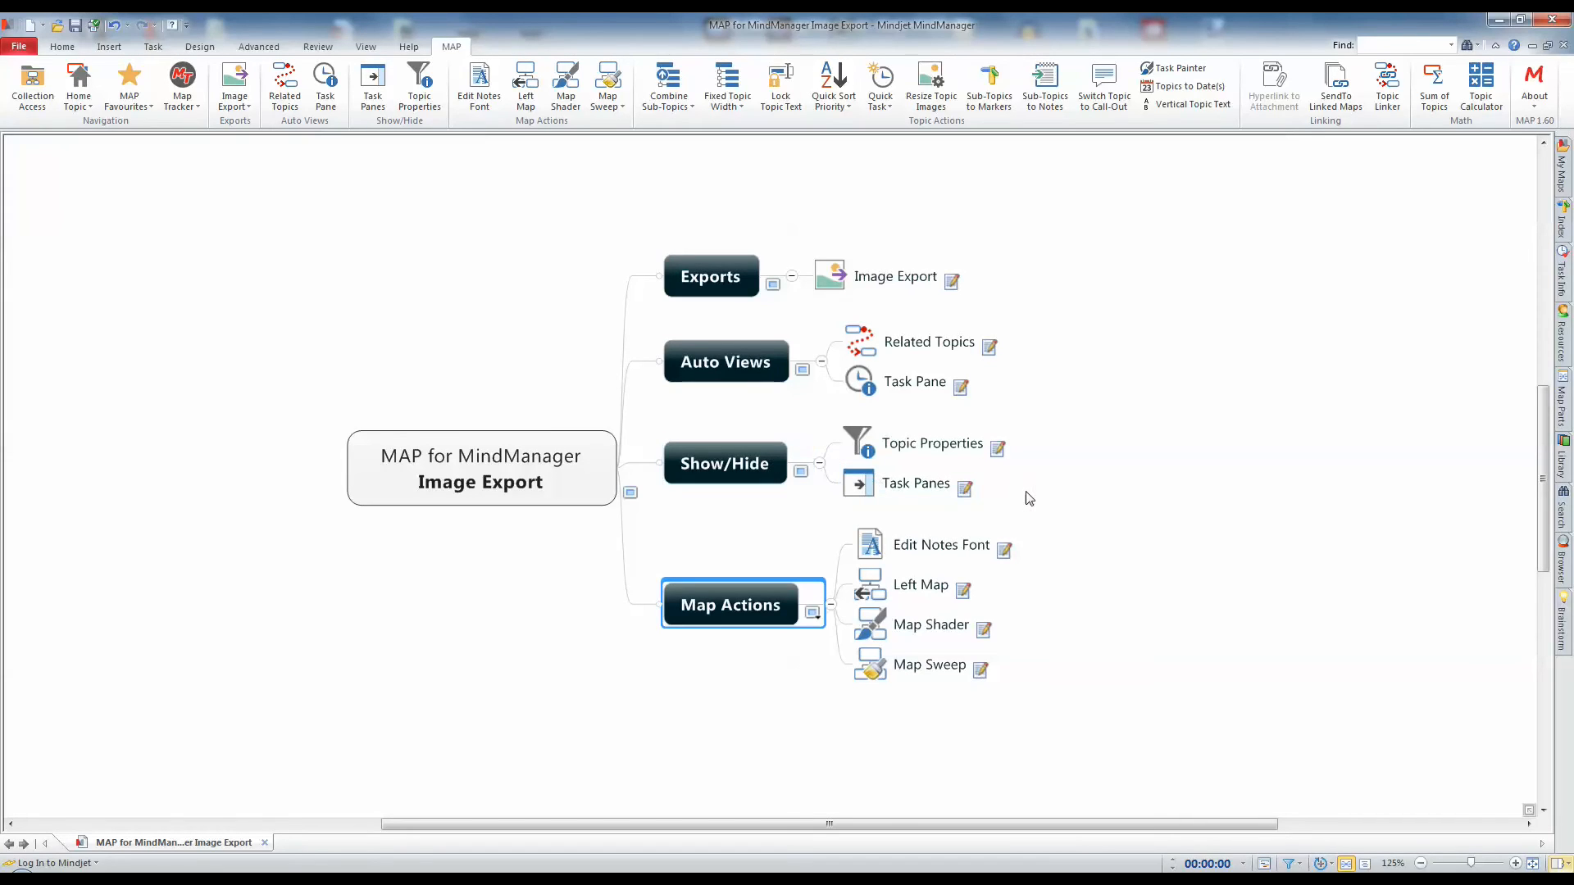
pyautogui.moveTo(1033, 495)
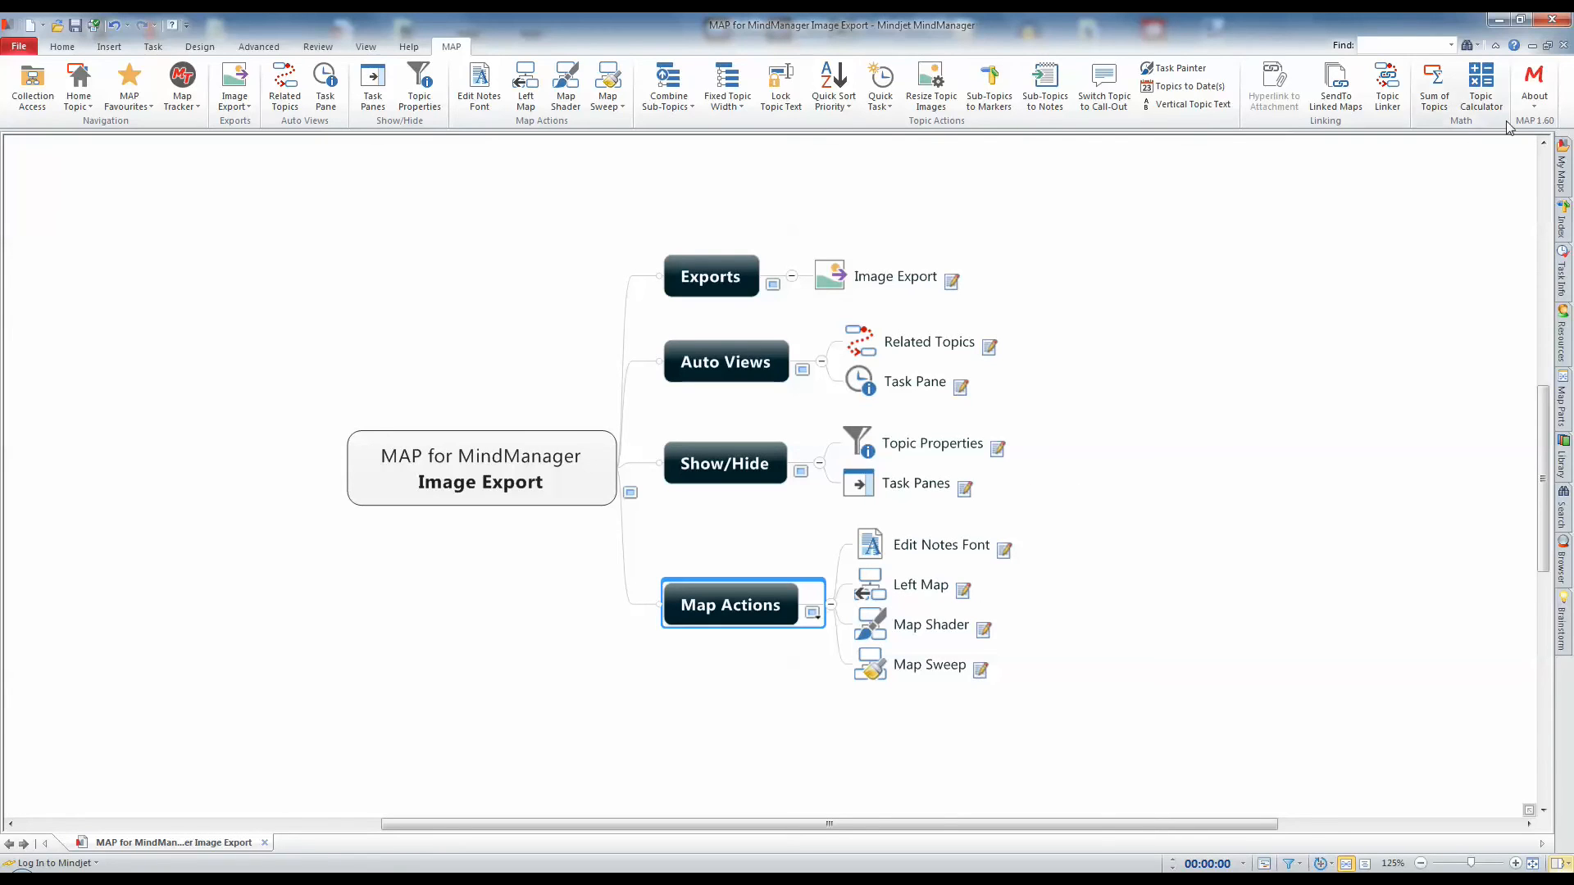
# Enable Use Transparent Background on Image Export in MAP General Settings and apply
pyautogui.click(1533, 85)
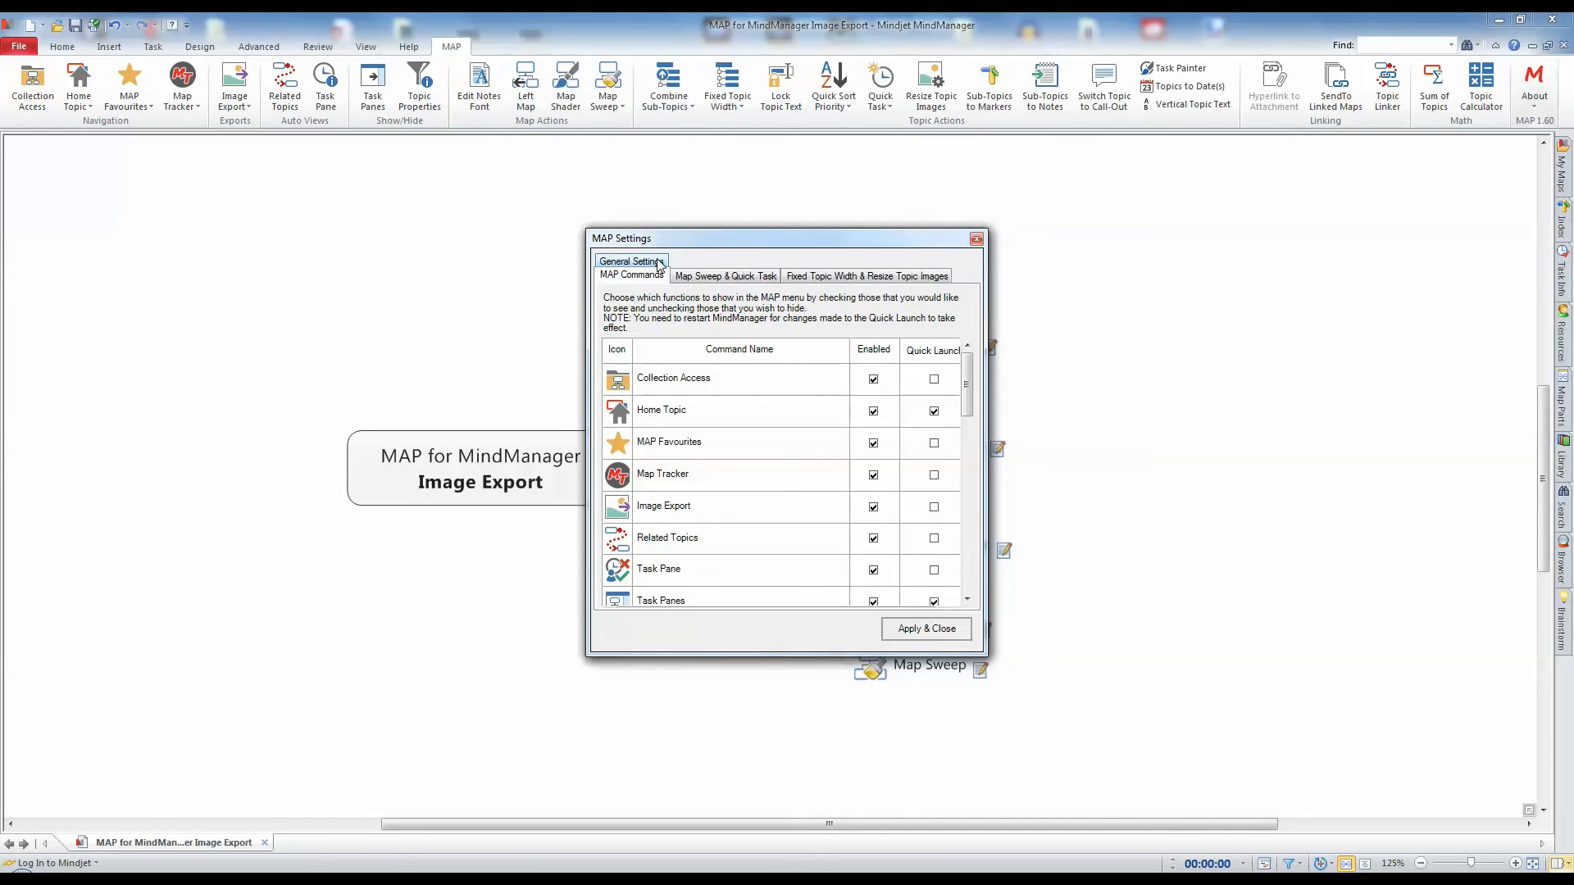
pyautogui.click(630, 261)
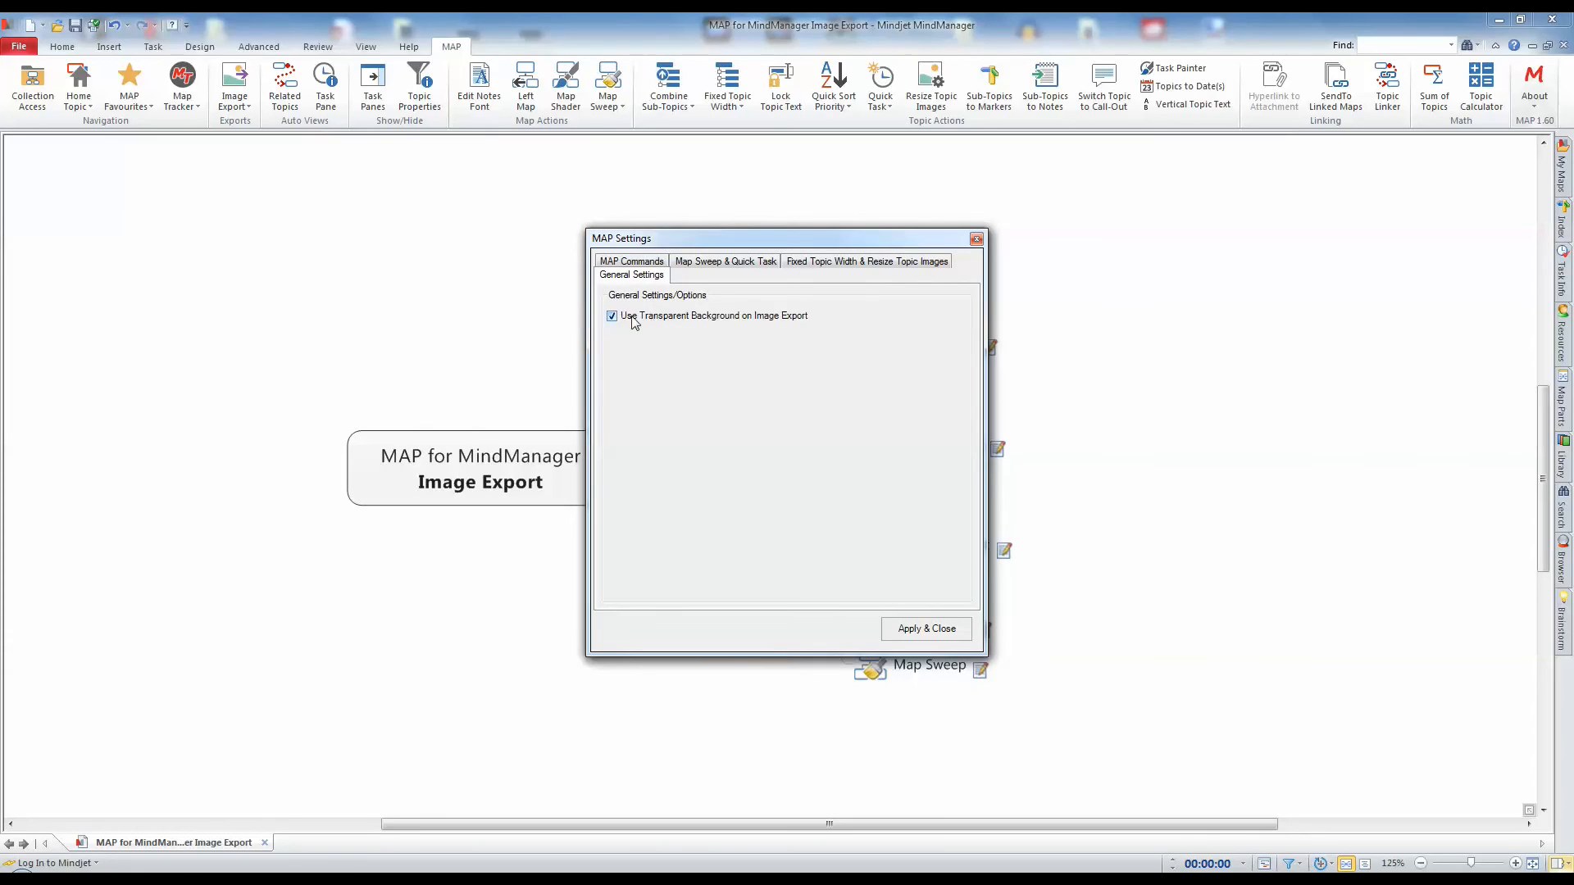
pyautogui.moveTo(616, 330)
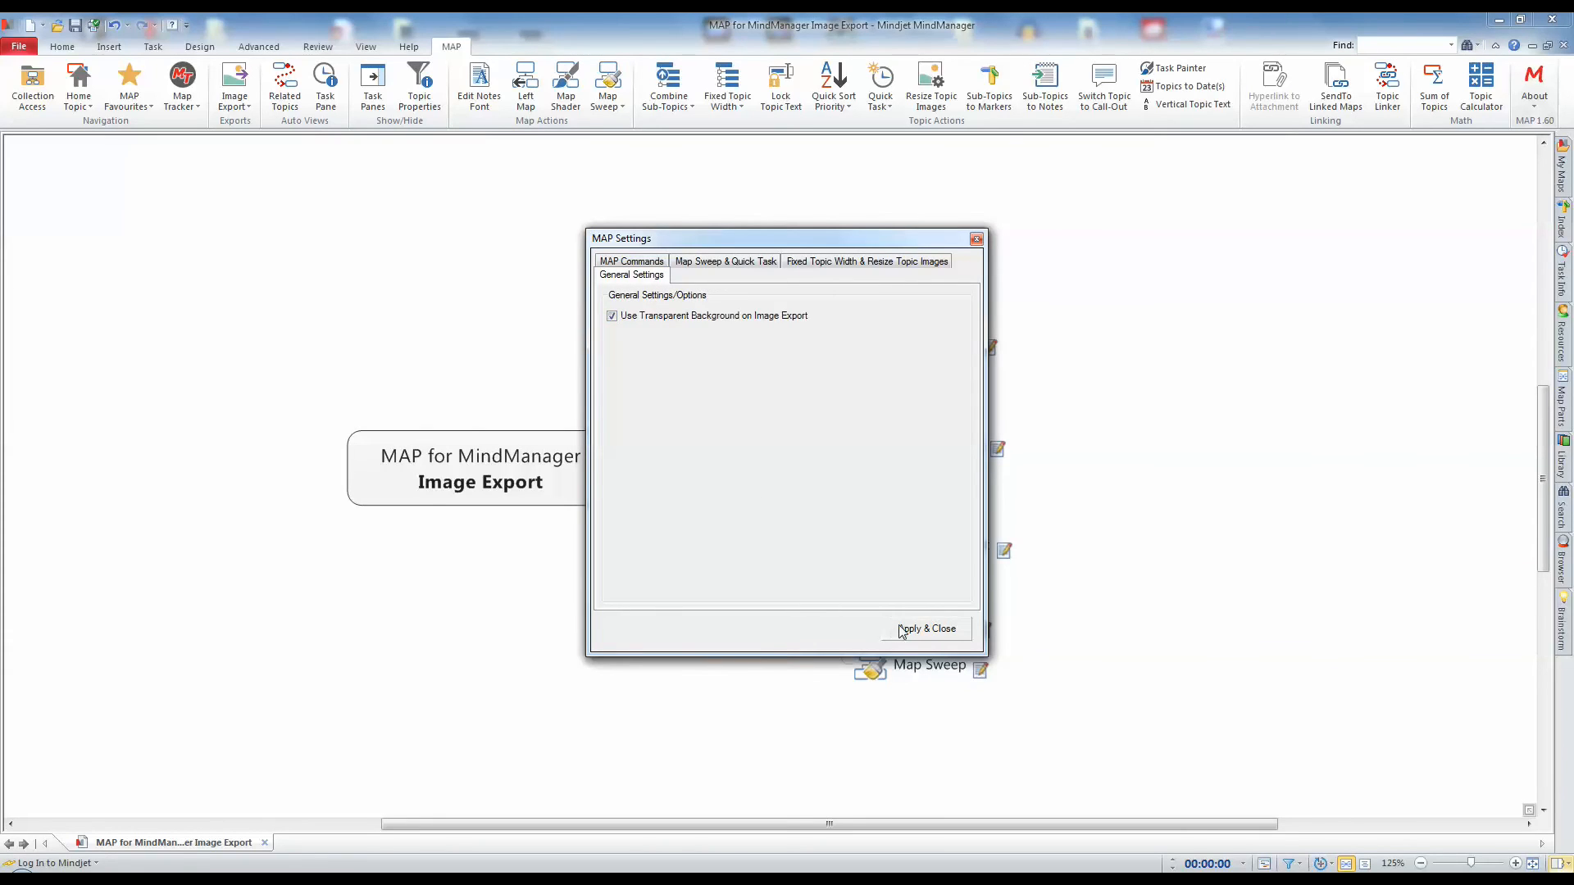
pyautogui.click(925, 629)
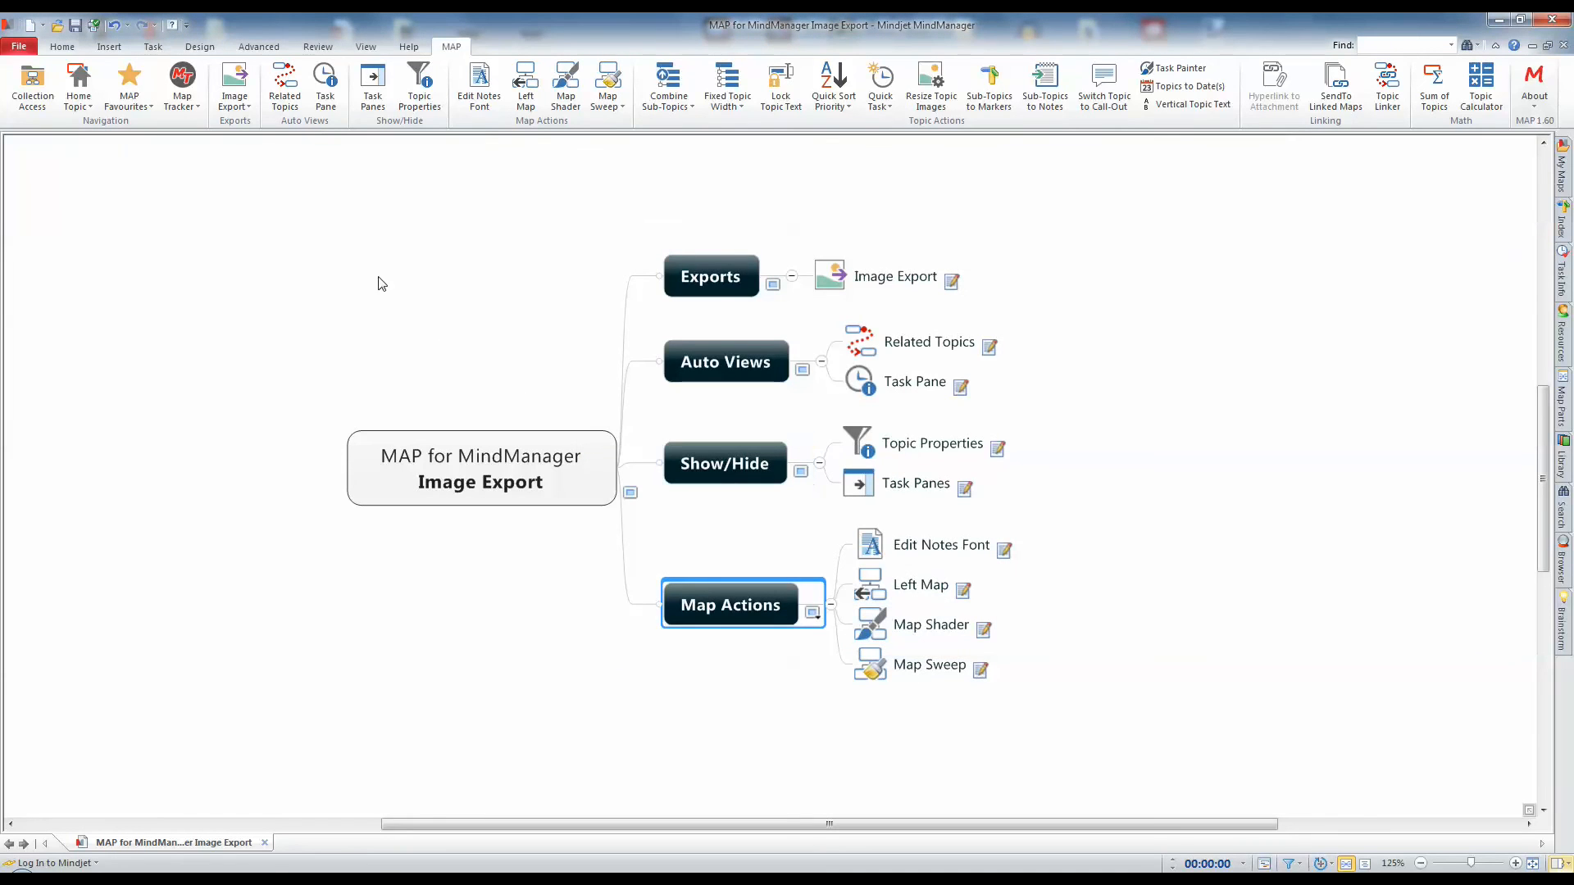
# Export slide images to a PowerPoint deck on the Droplets template, then close it
pyautogui.click(725, 463)
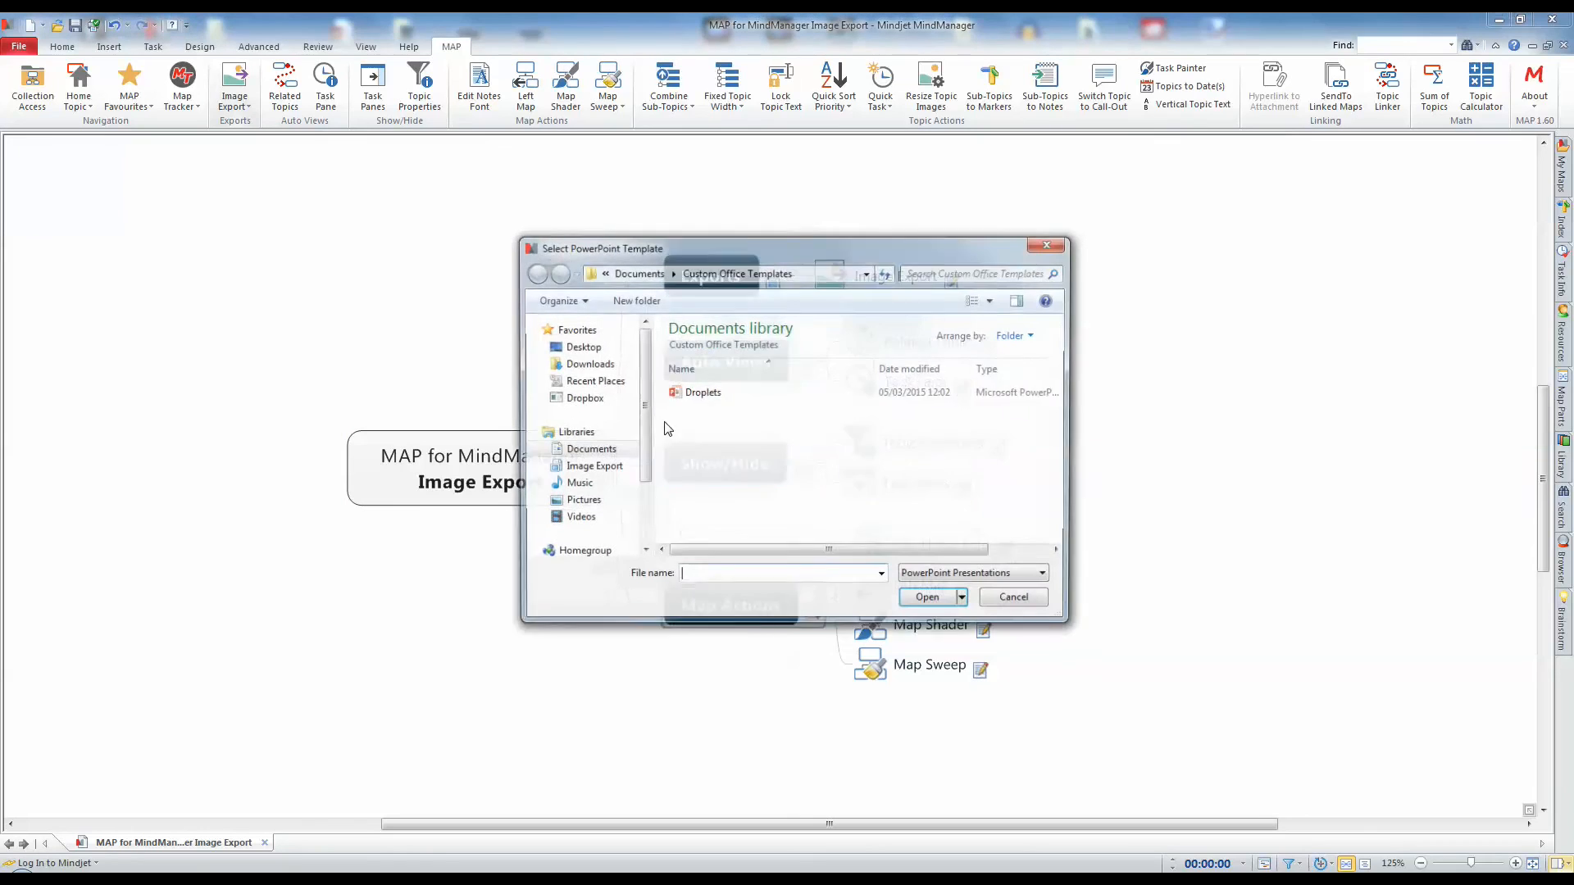
pyautogui.click(703, 392)
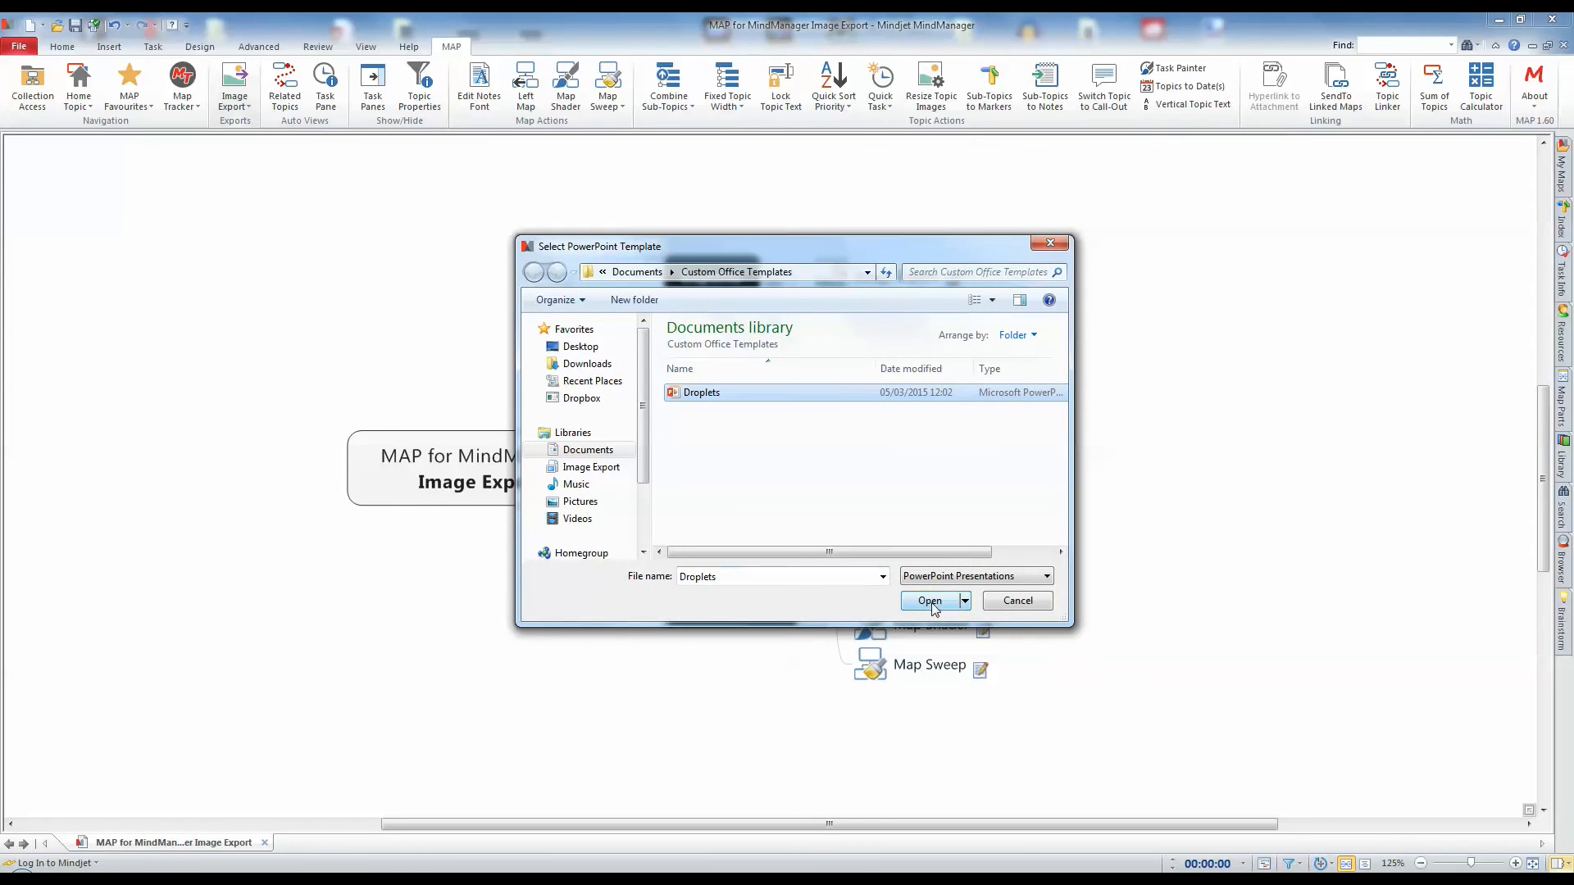
pyautogui.click(929, 600)
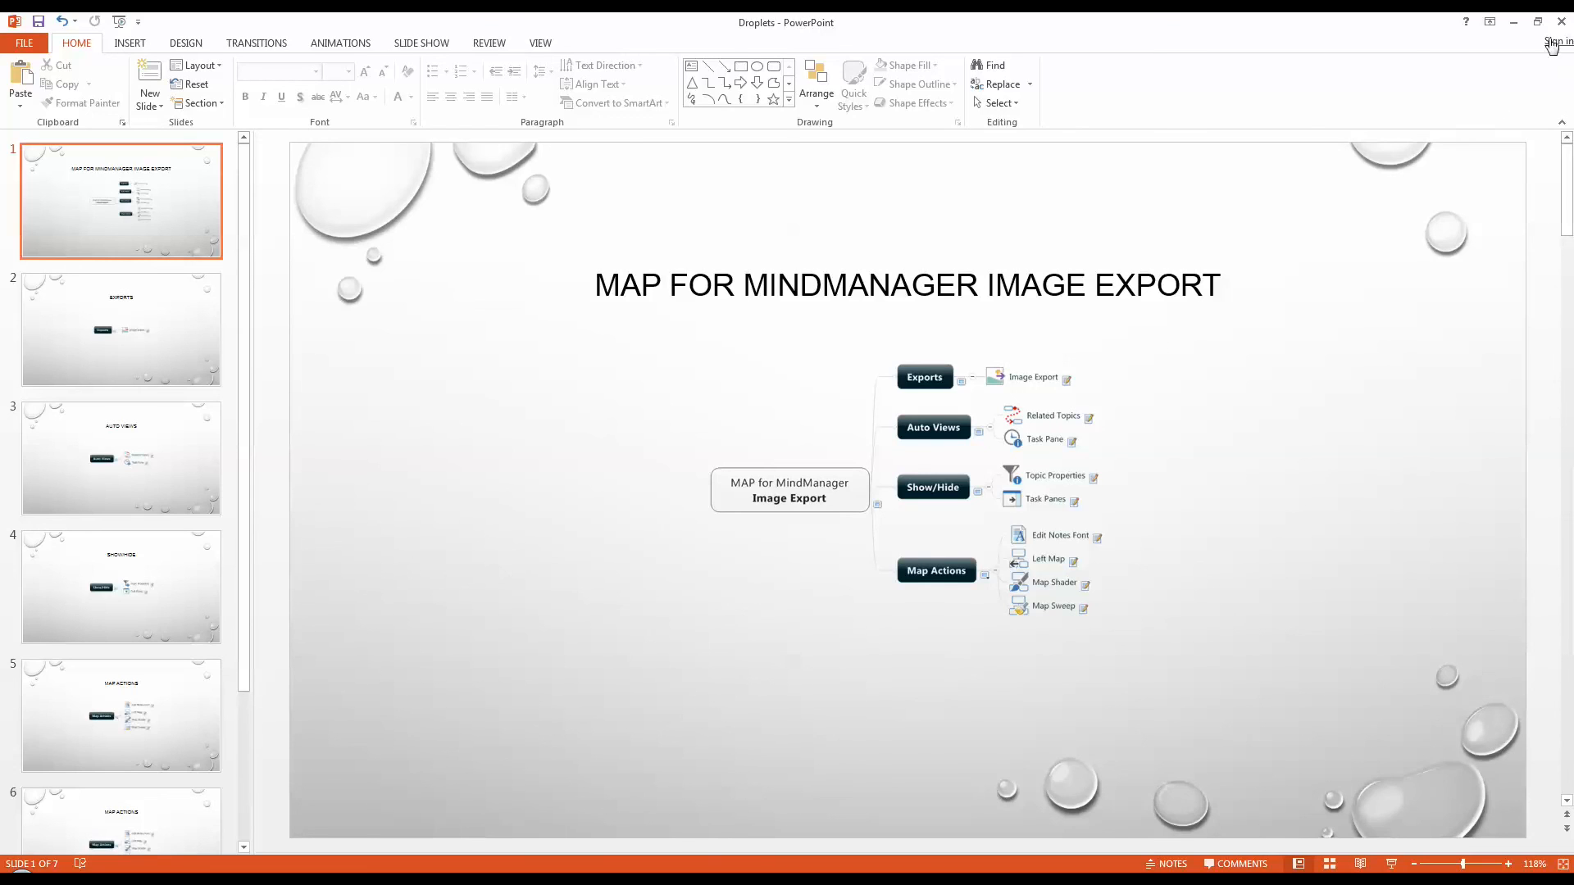
pyautogui.click(1562, 21)
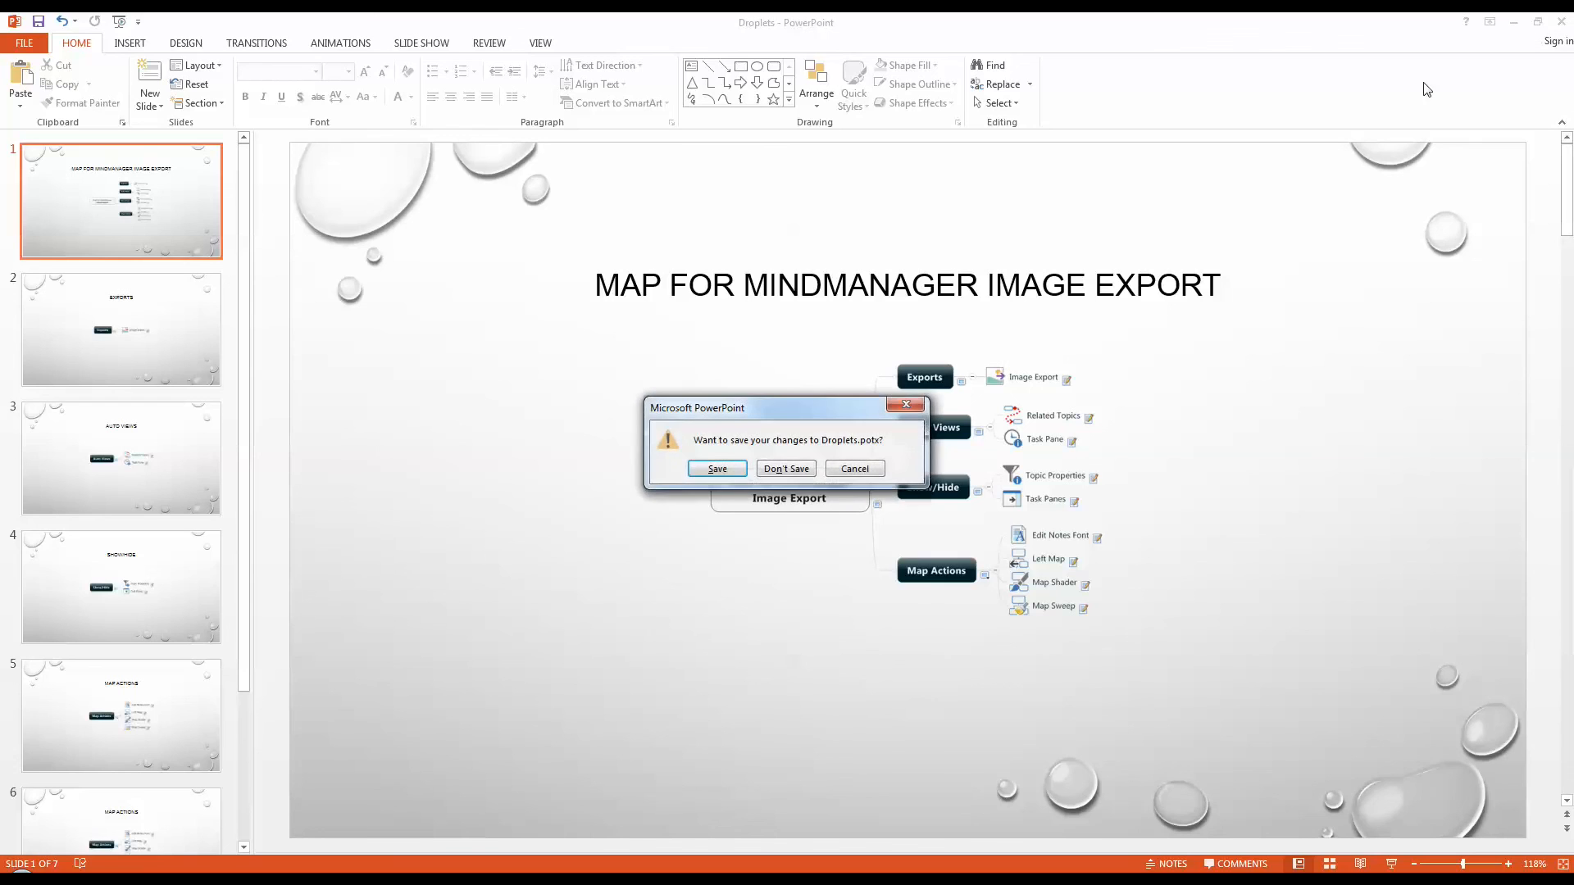